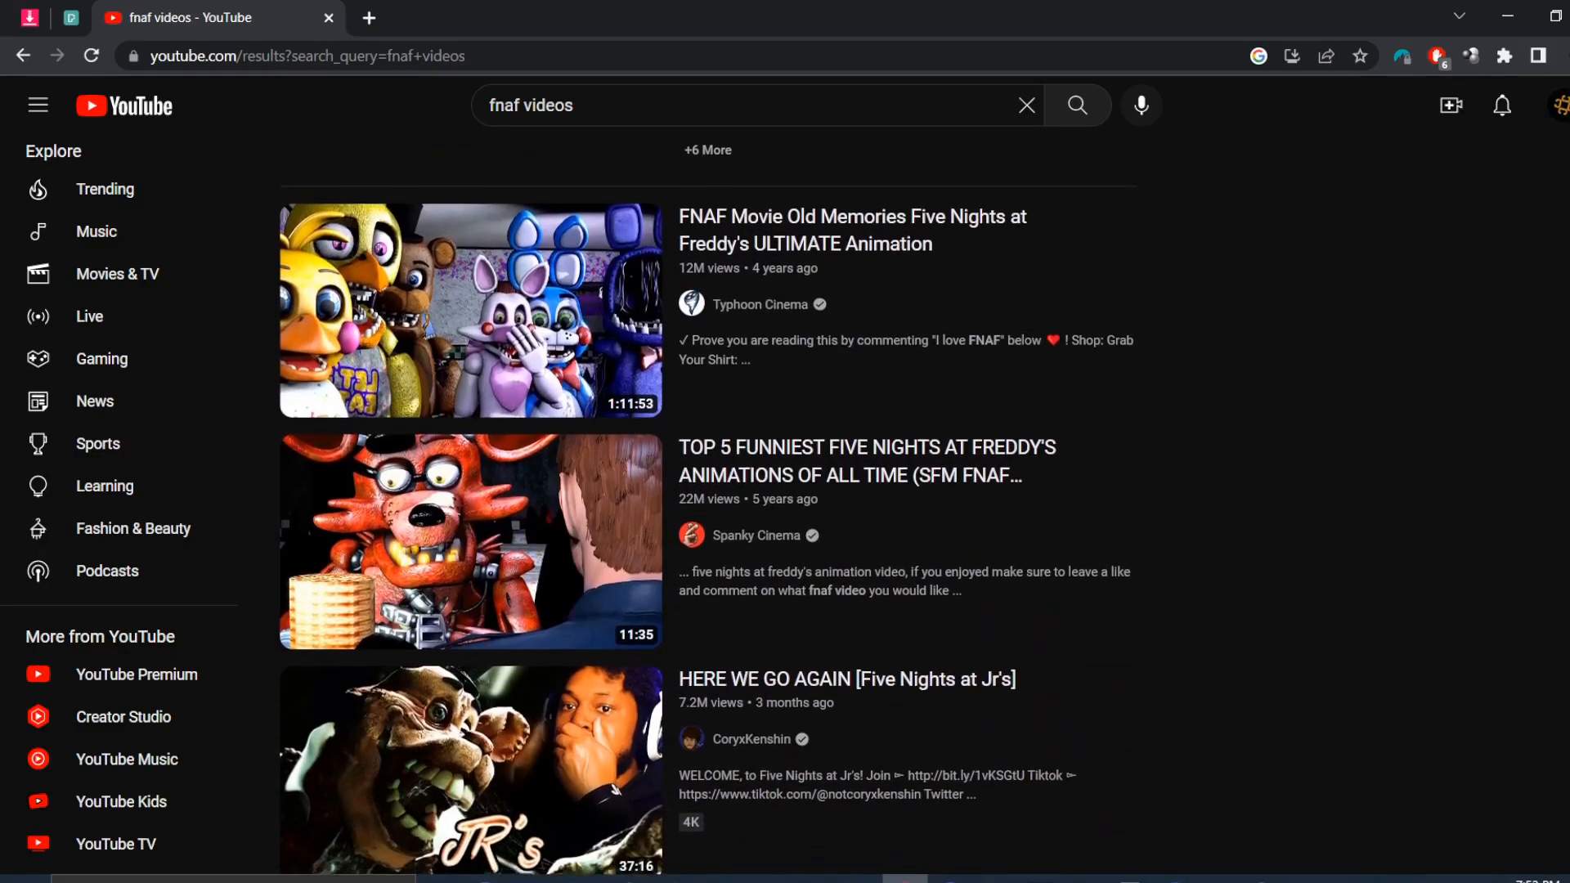
# Step: Bring up base.psd showing only the dark crumpled-paper background with cover layers hidden
pyautogui.scroll(-3)
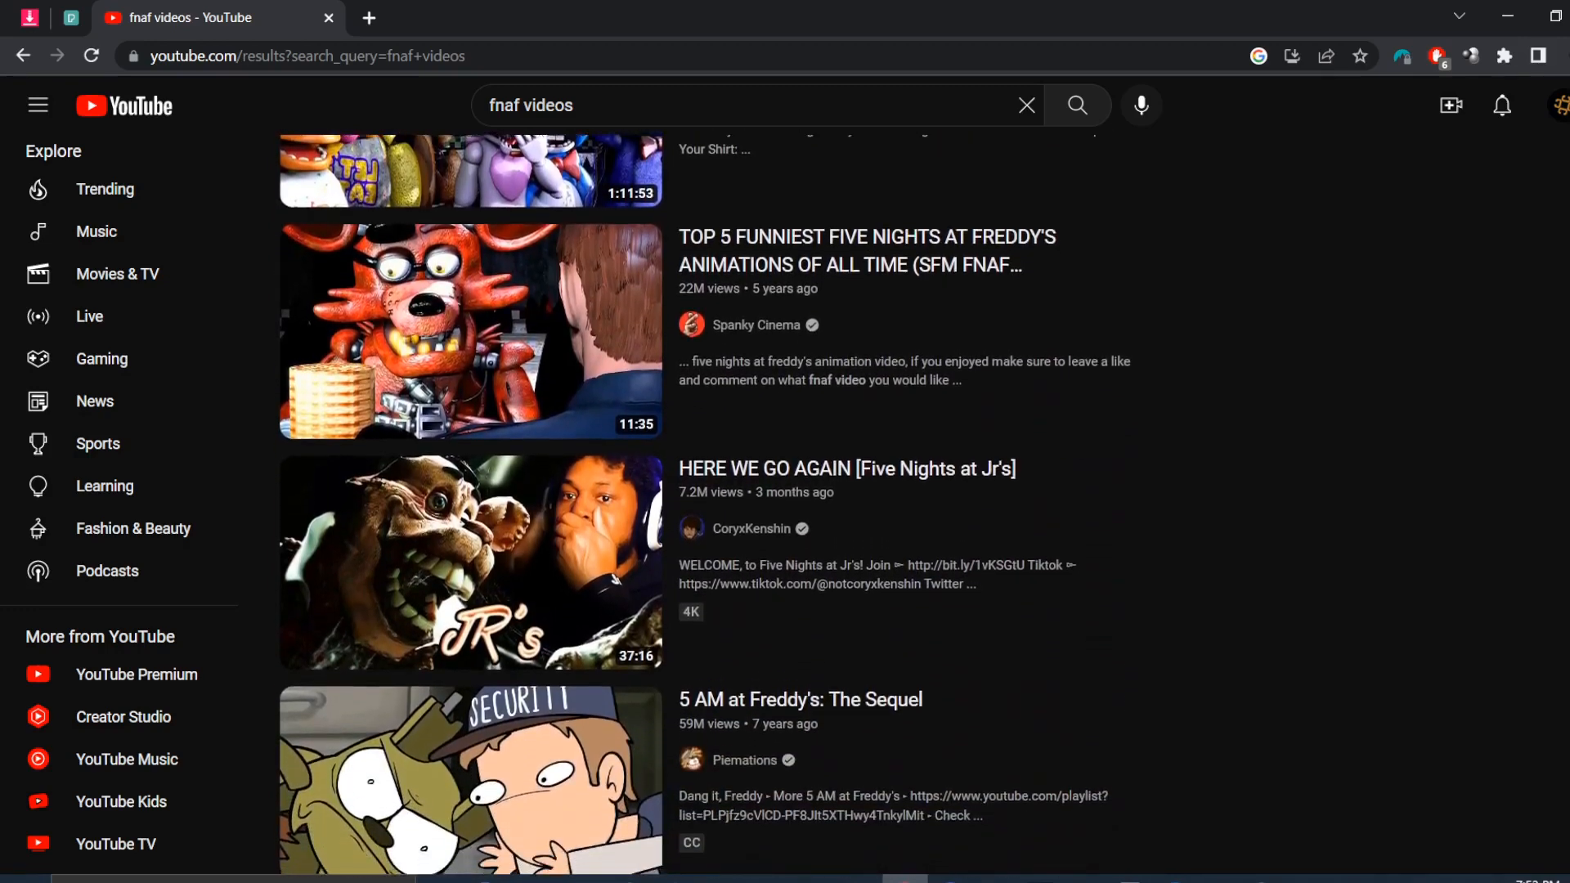
pyautogui.scroll(-3)
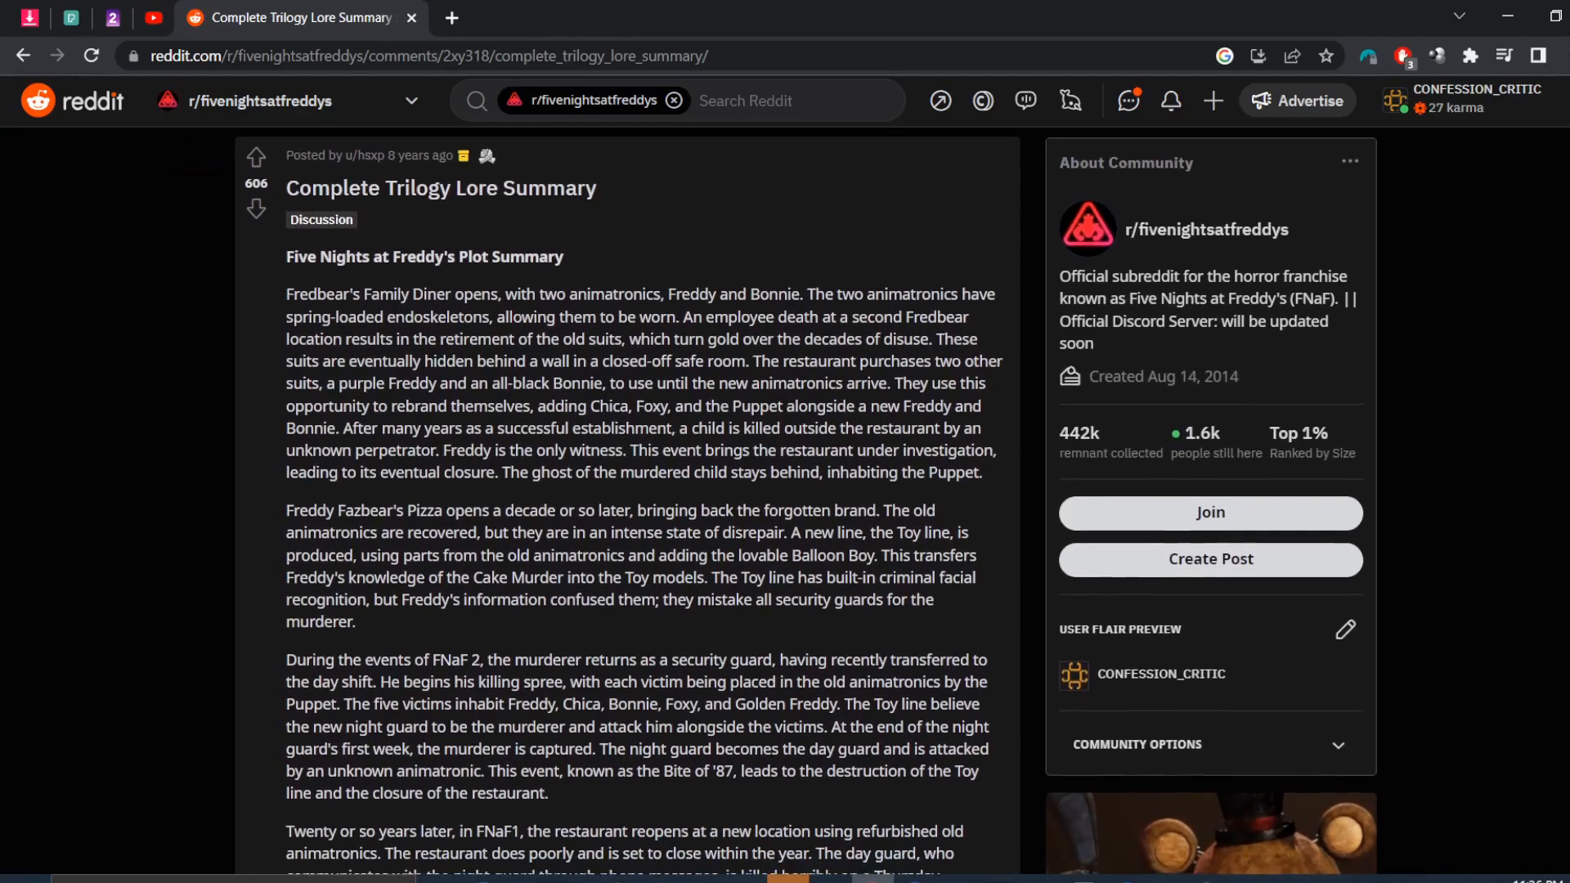
pyautogui.scroll(-3)
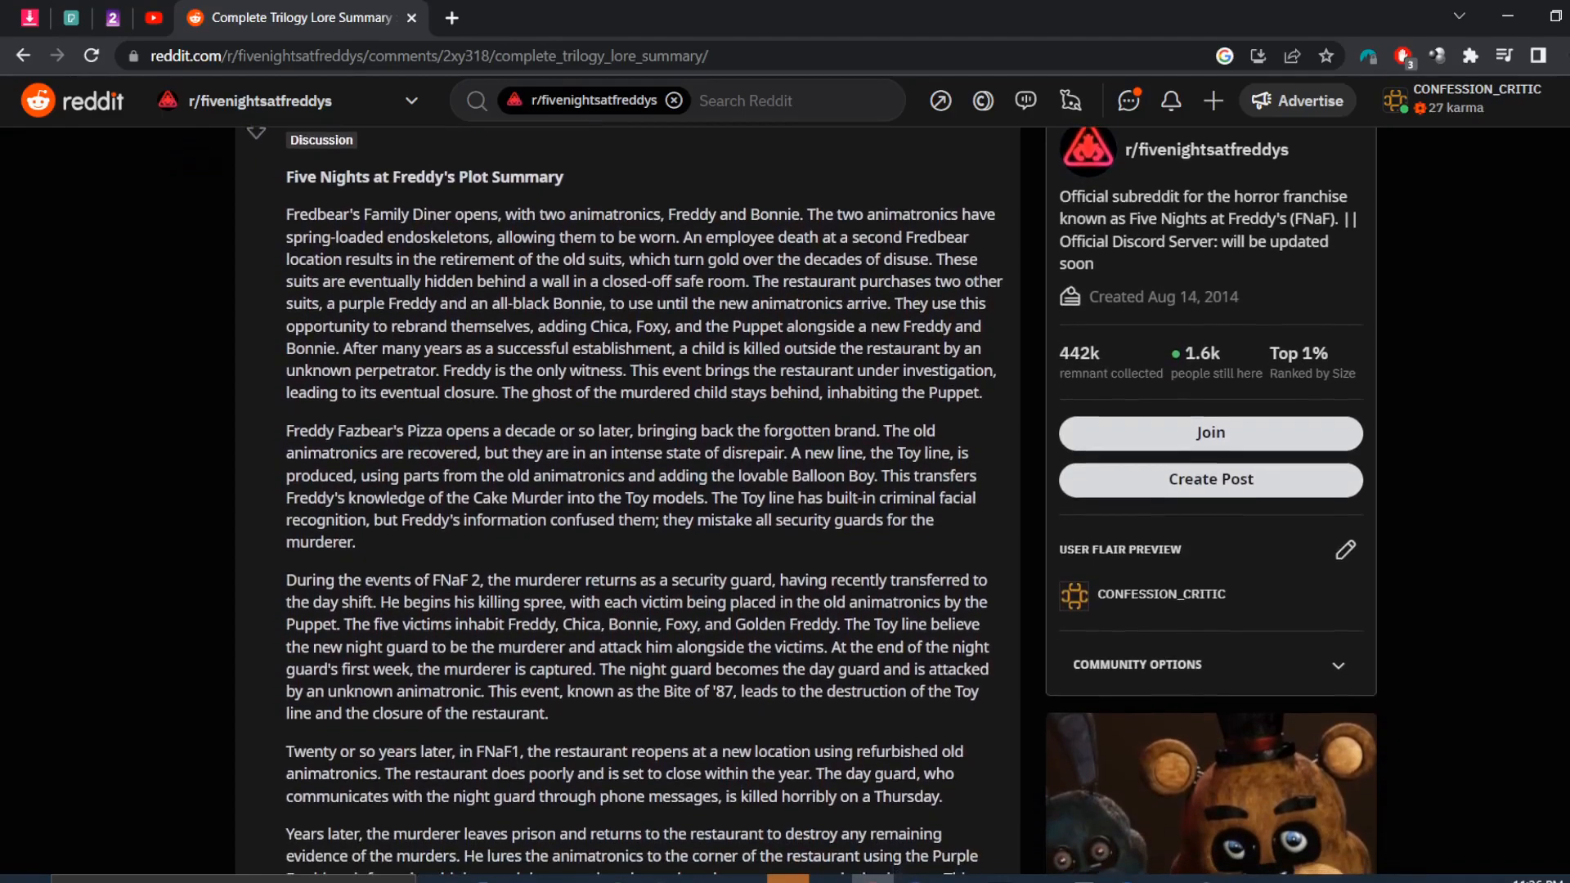
pyautogui.scroll(-3)
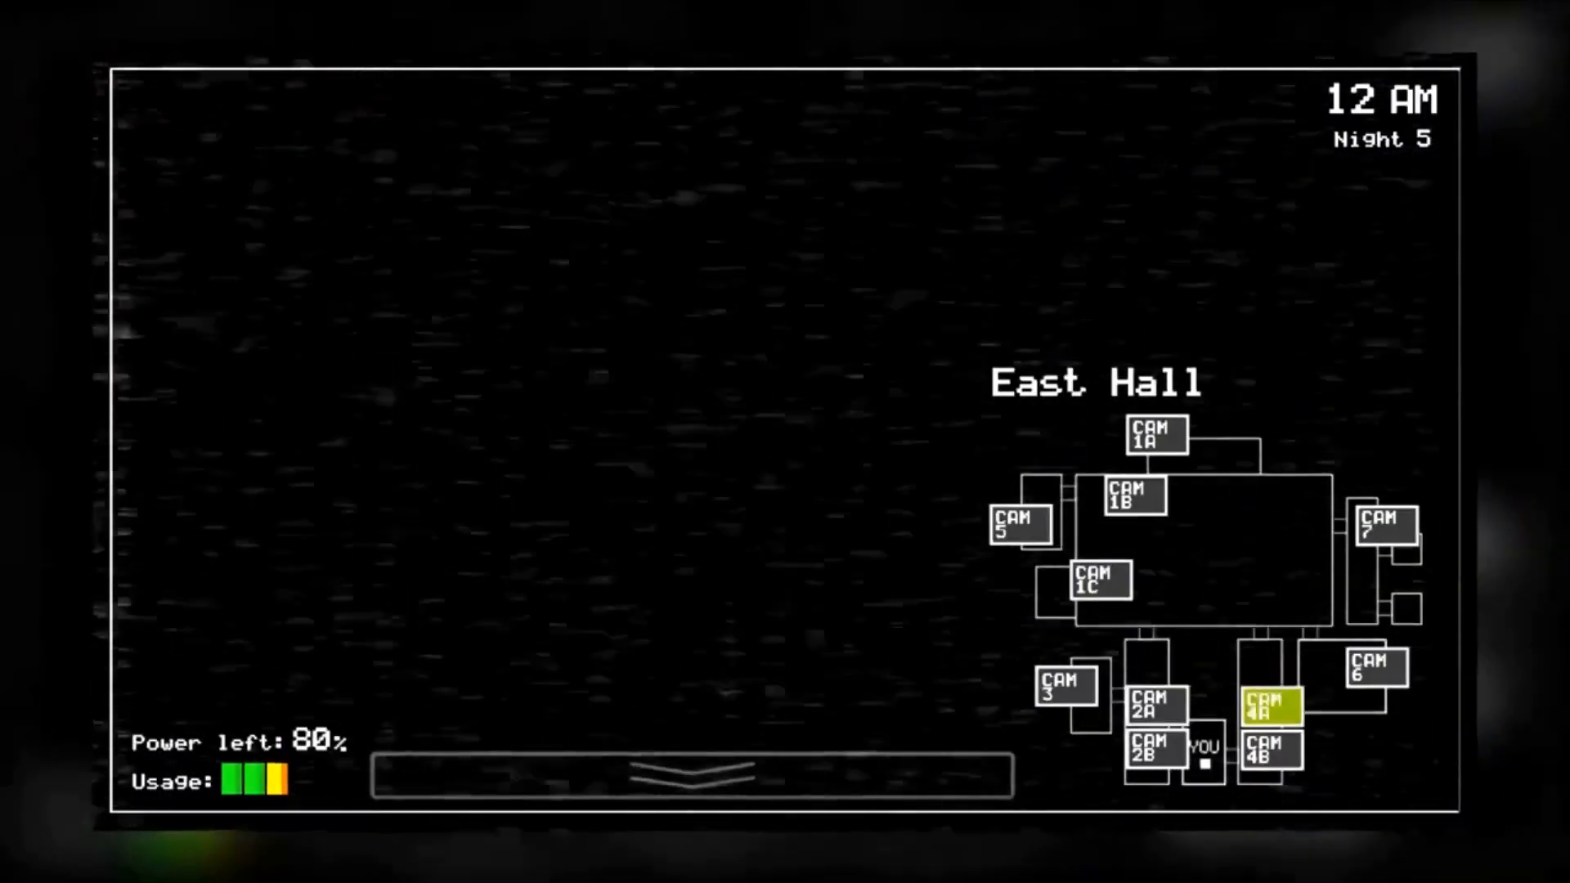
pyautogui.click(680, 775)
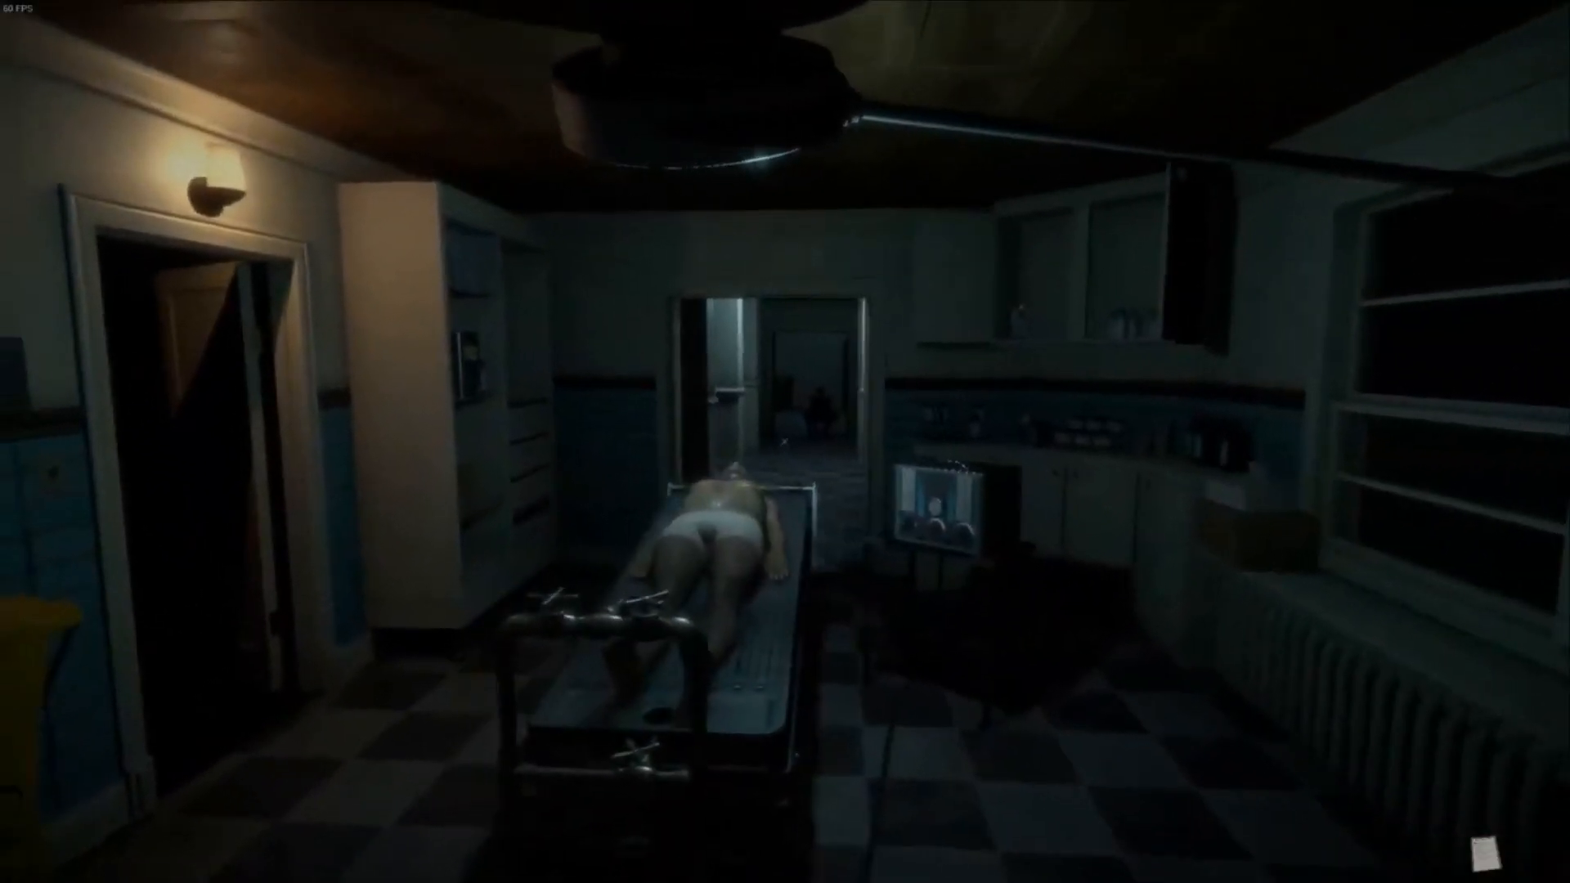
pyautogui.moveTo(785, 442)
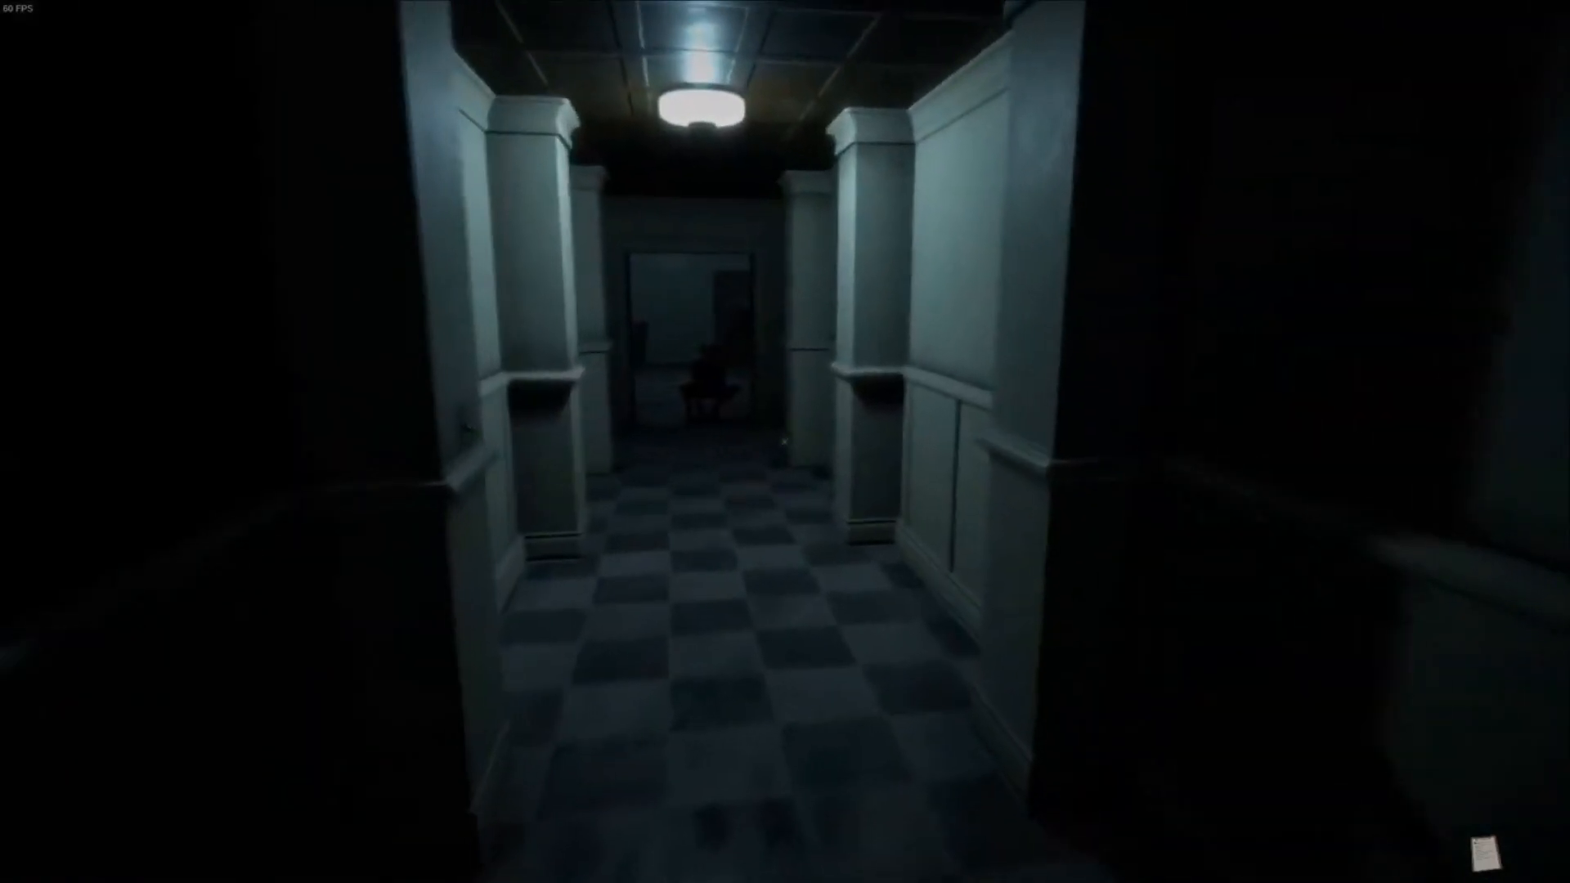
pyautogui.press('W')
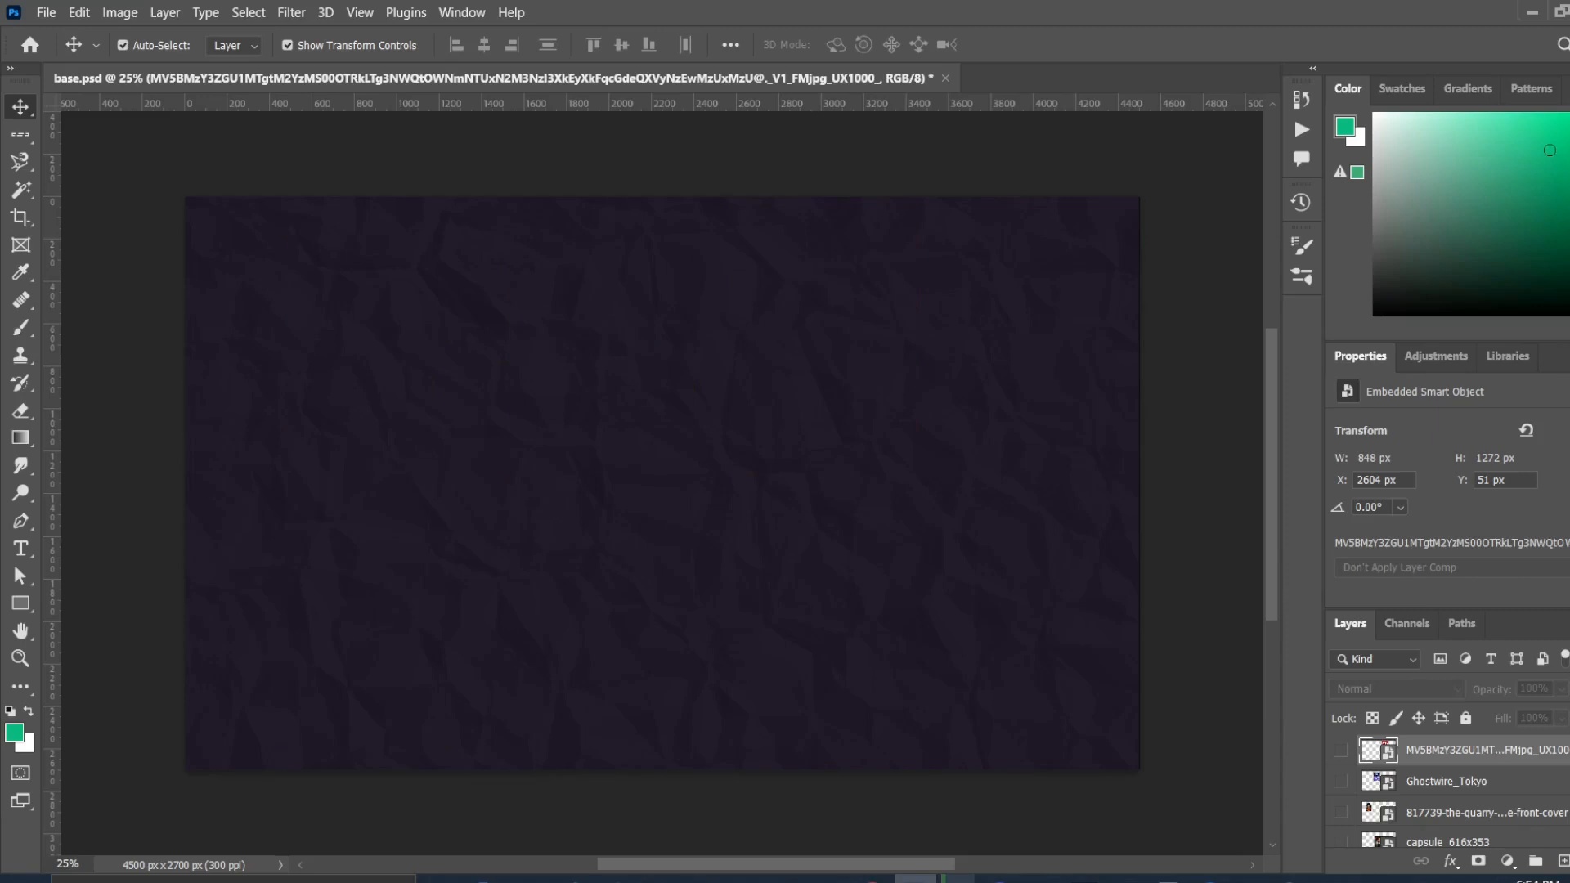
# Step: Reveal the five game cover layers arranged in two rows on the canvas
pyautogui.click(1341, 813)
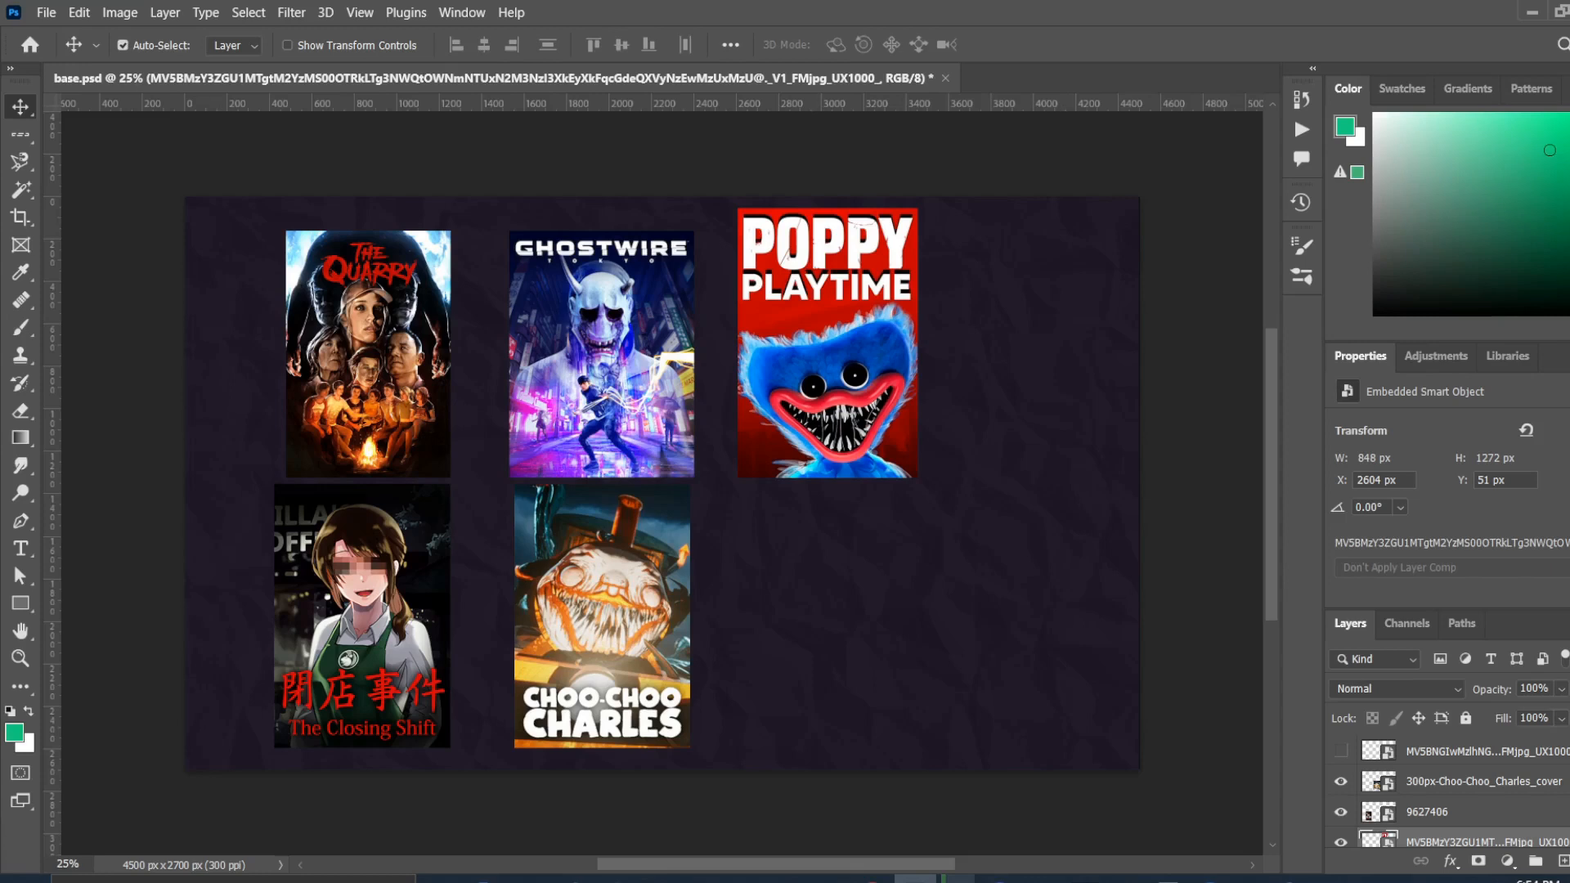
pyautogui.click(1340, 752)
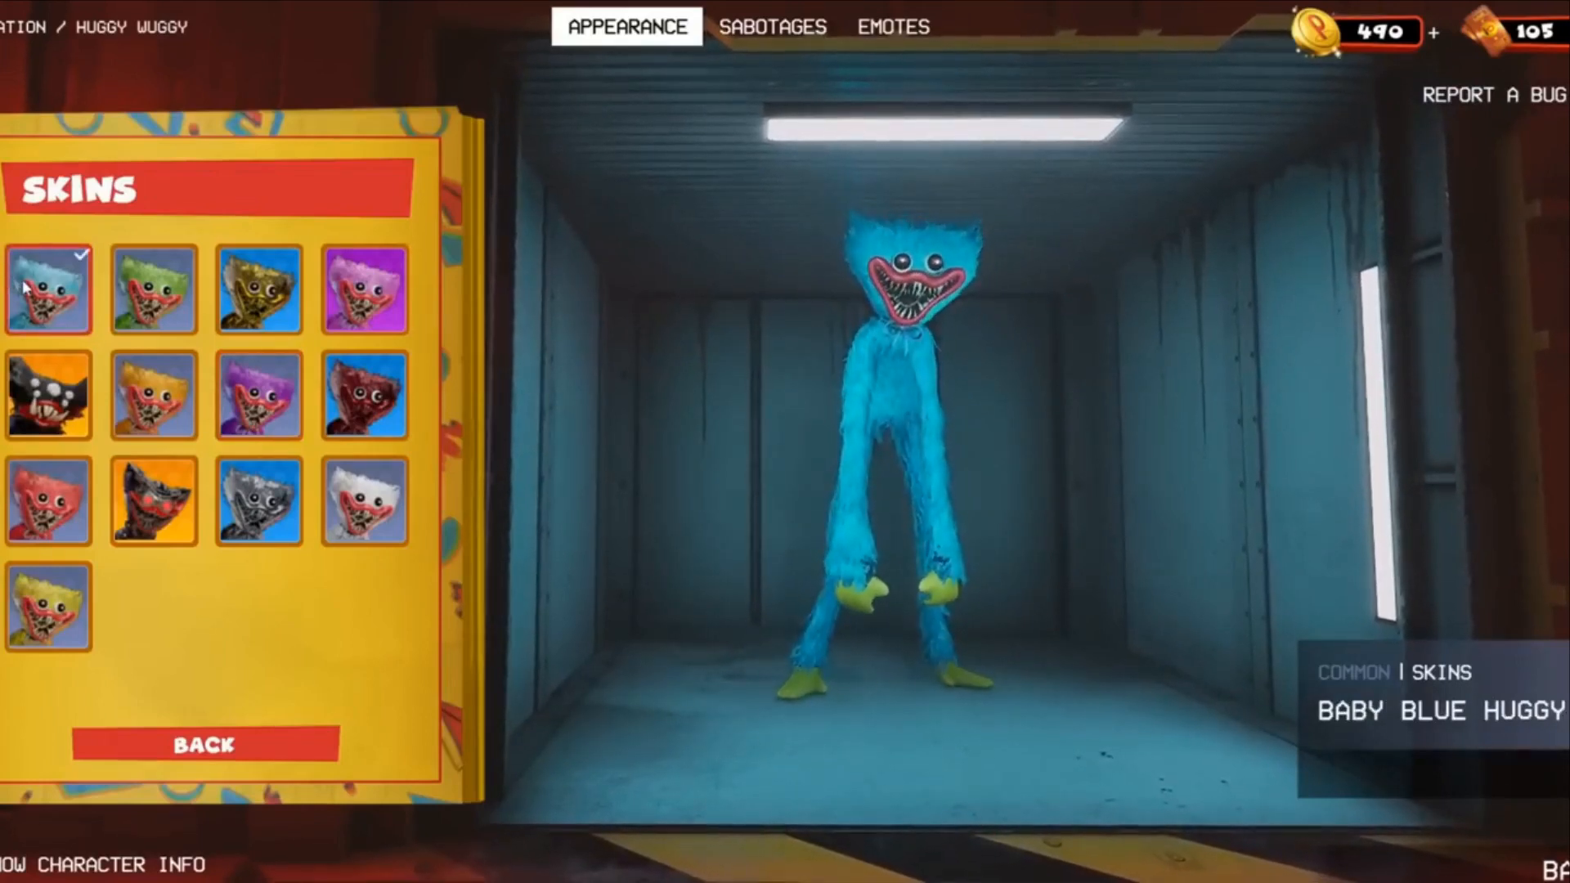
# Step: Show the pedestal, pixel character and Fears to Fathom layers beside Choo-Choo Charles
pyautogui.click(152, 291)
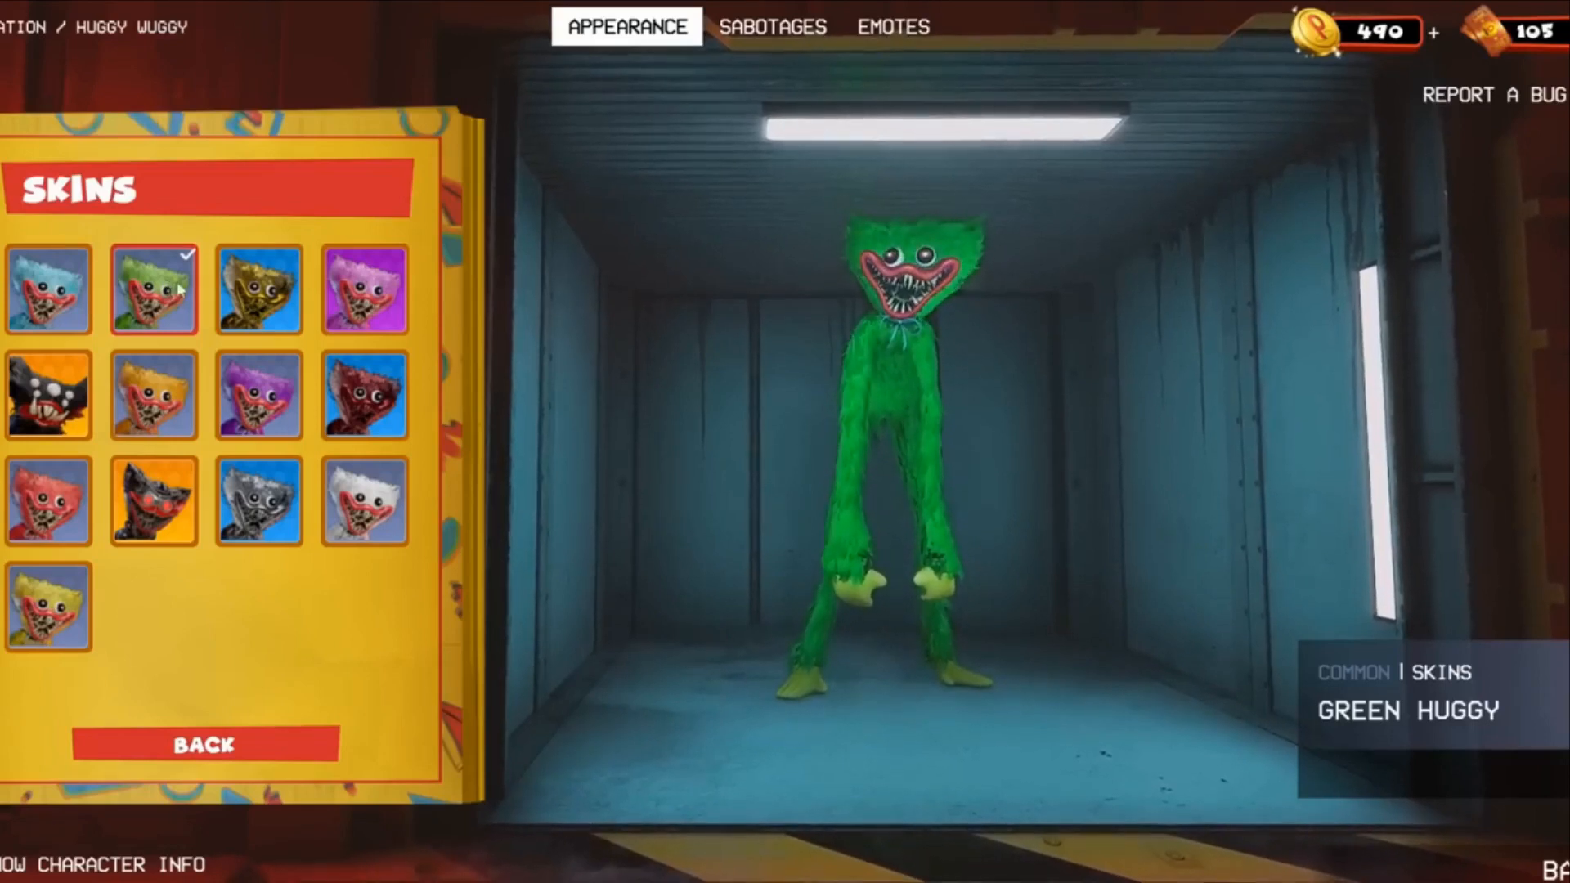
pyautogui.click(258, 291)
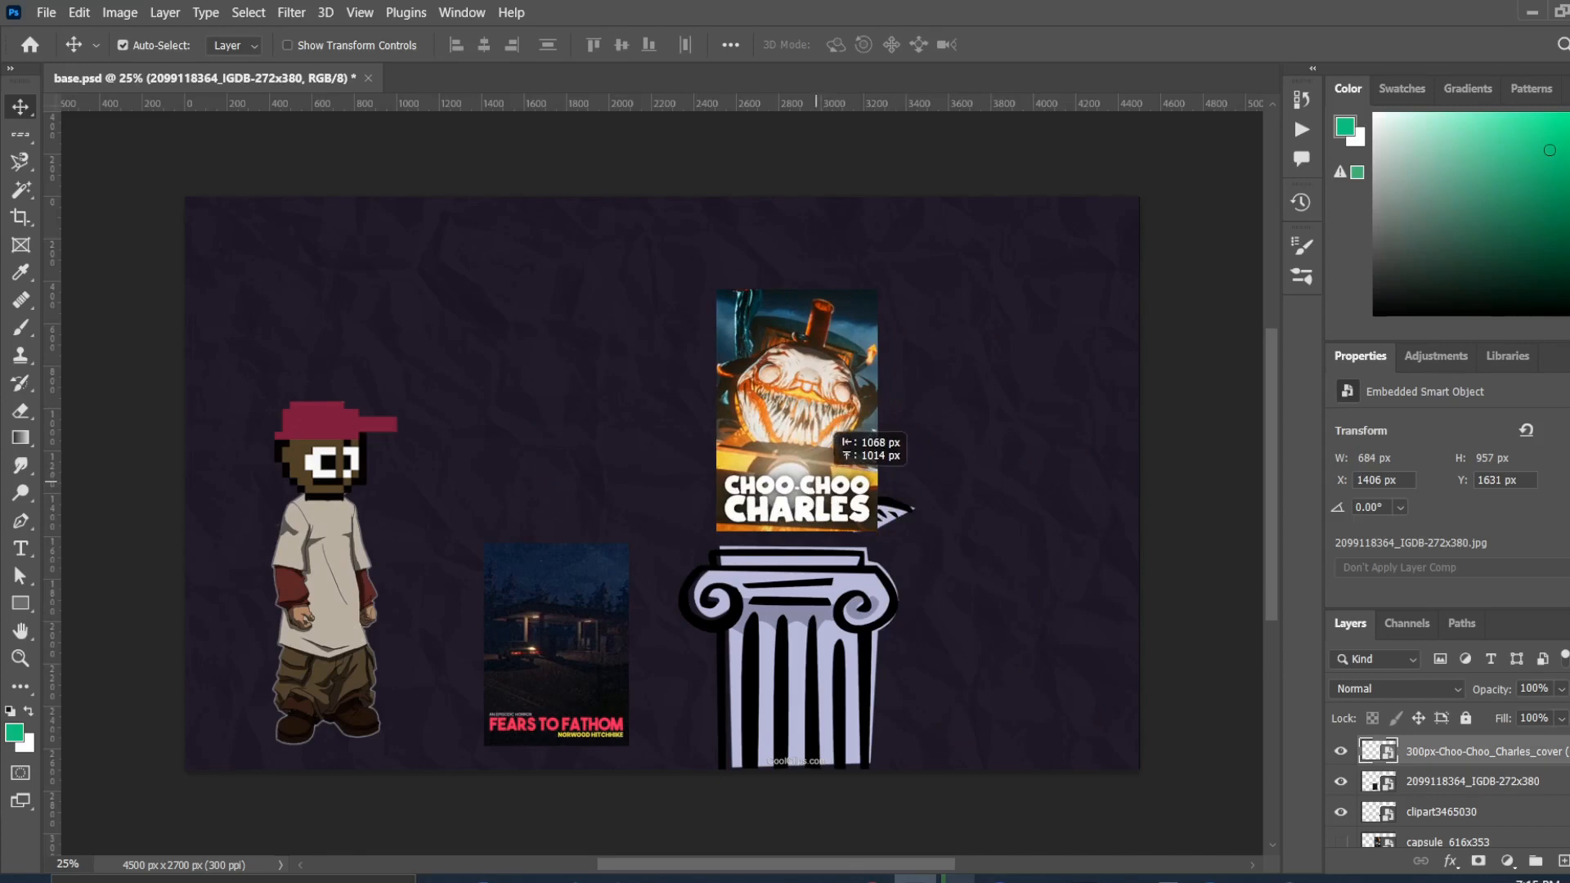
pyautogui.click(1482, 755)
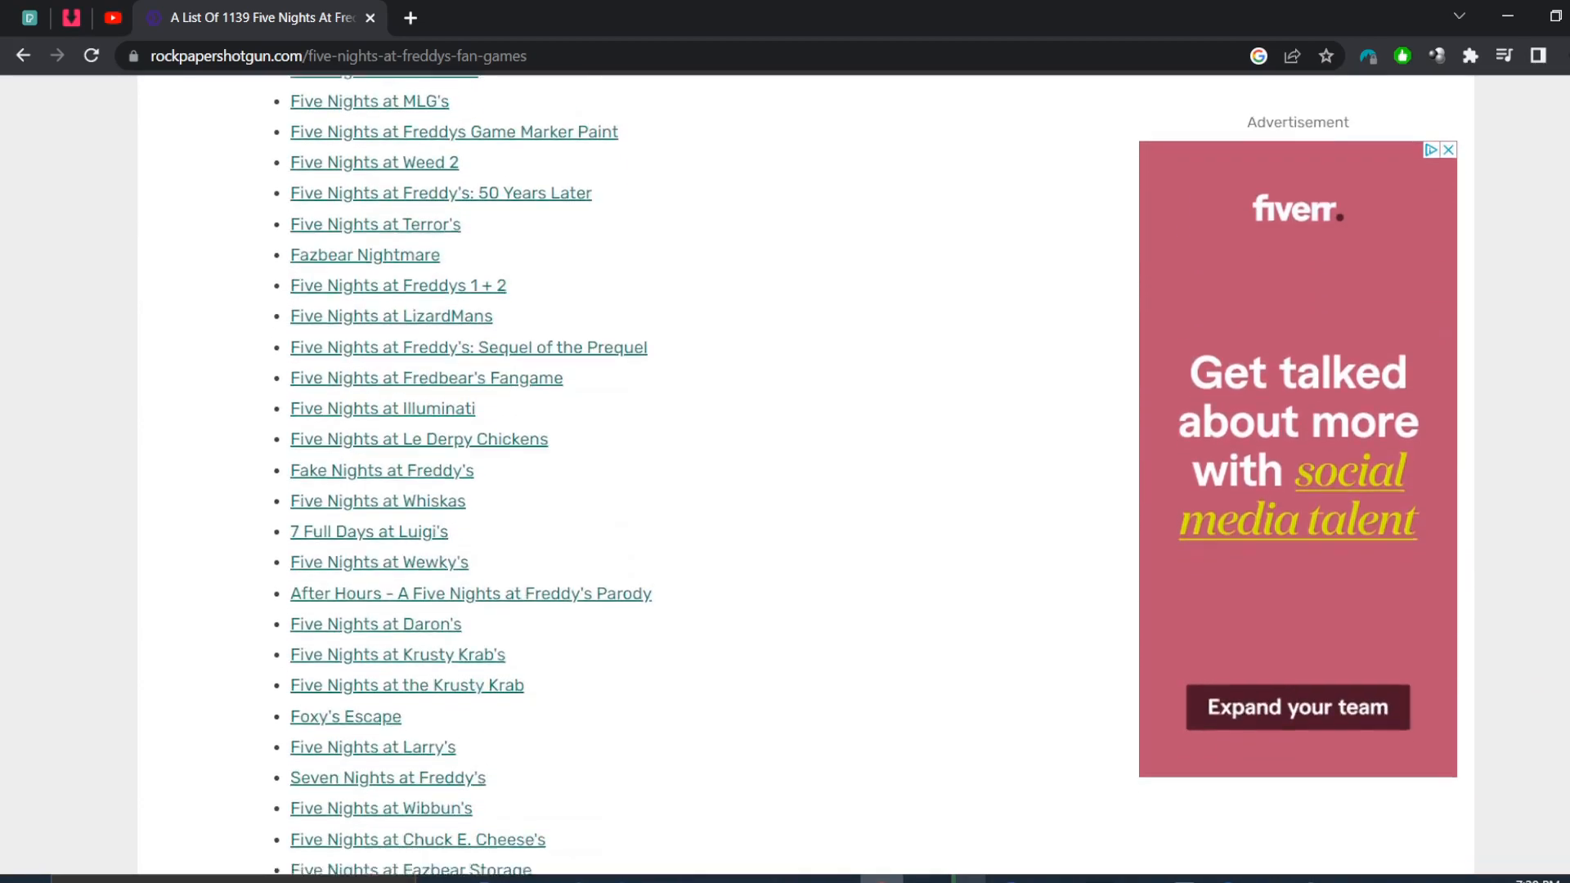
pyautogui.scroll(-3)
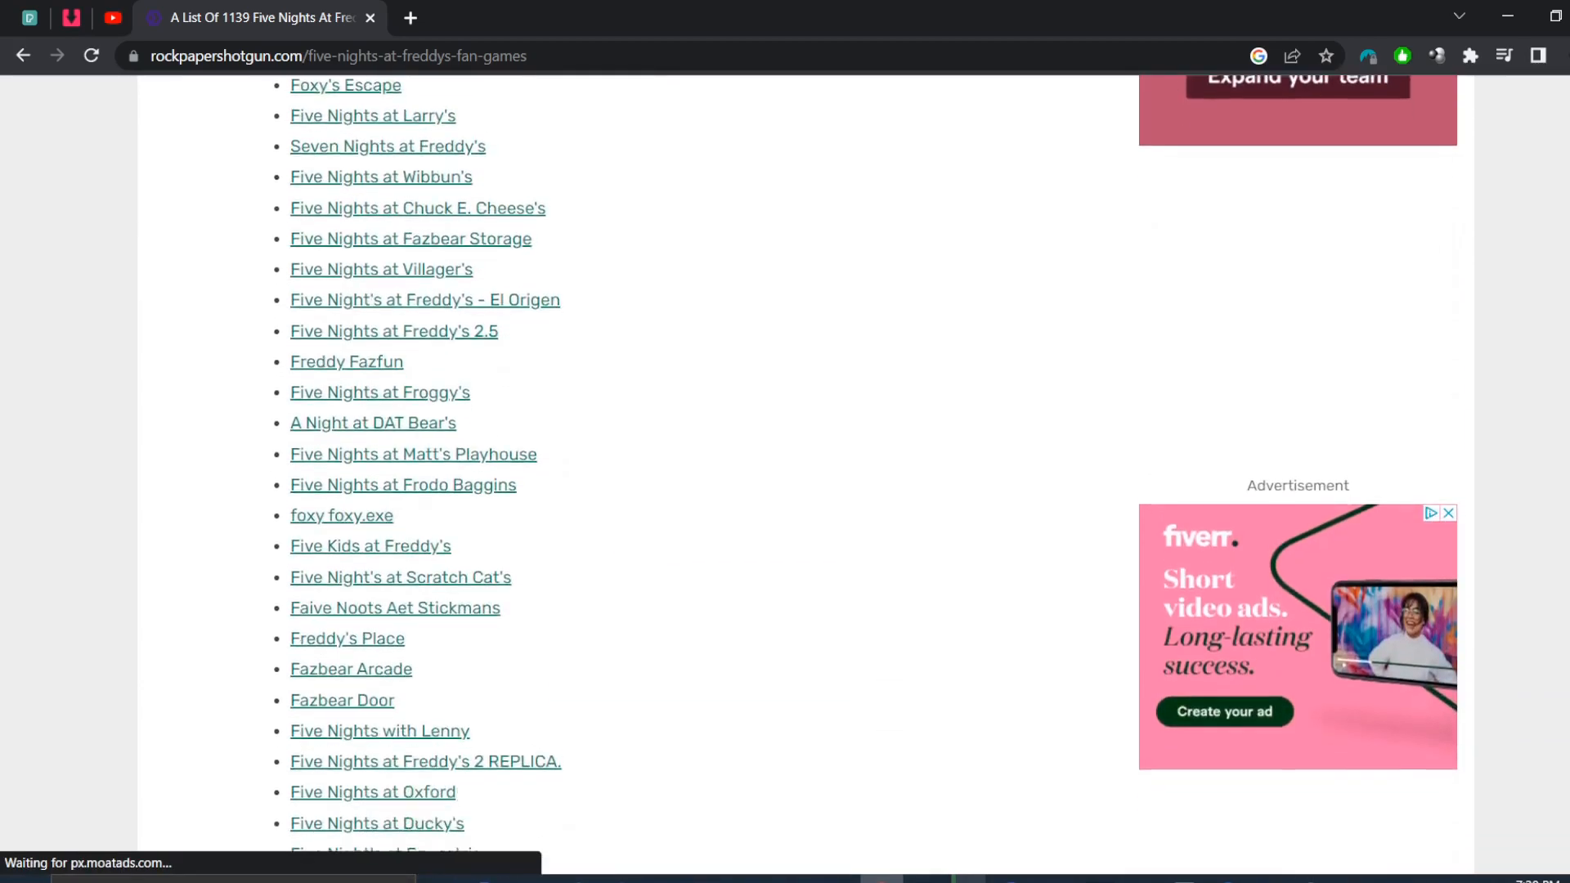
pyautogui.scroll(-3)
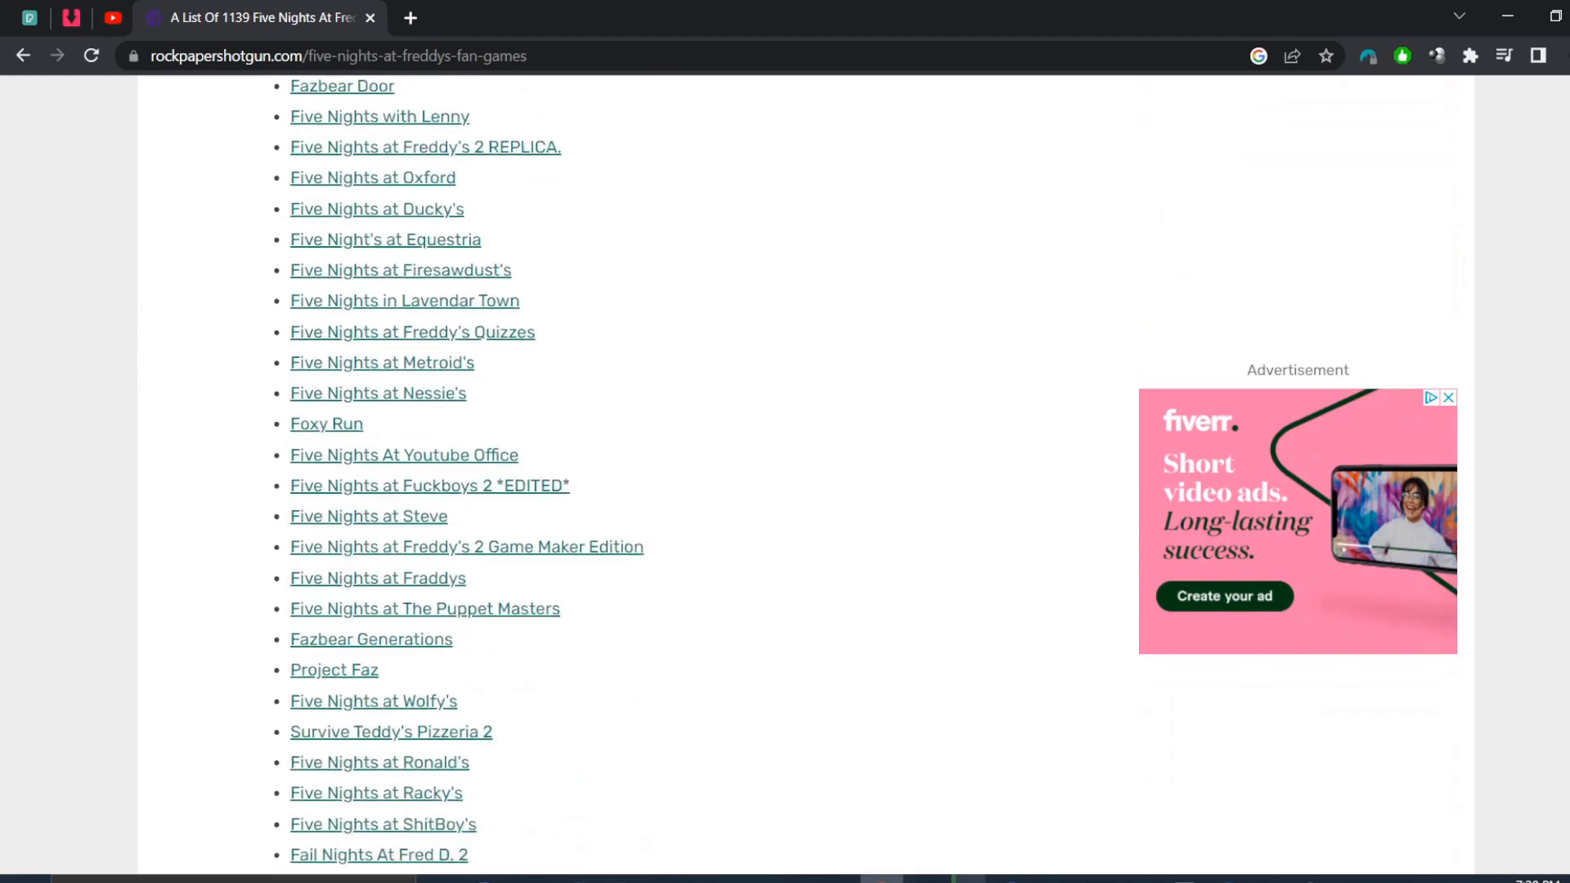
pyautogui.scroll(-3)
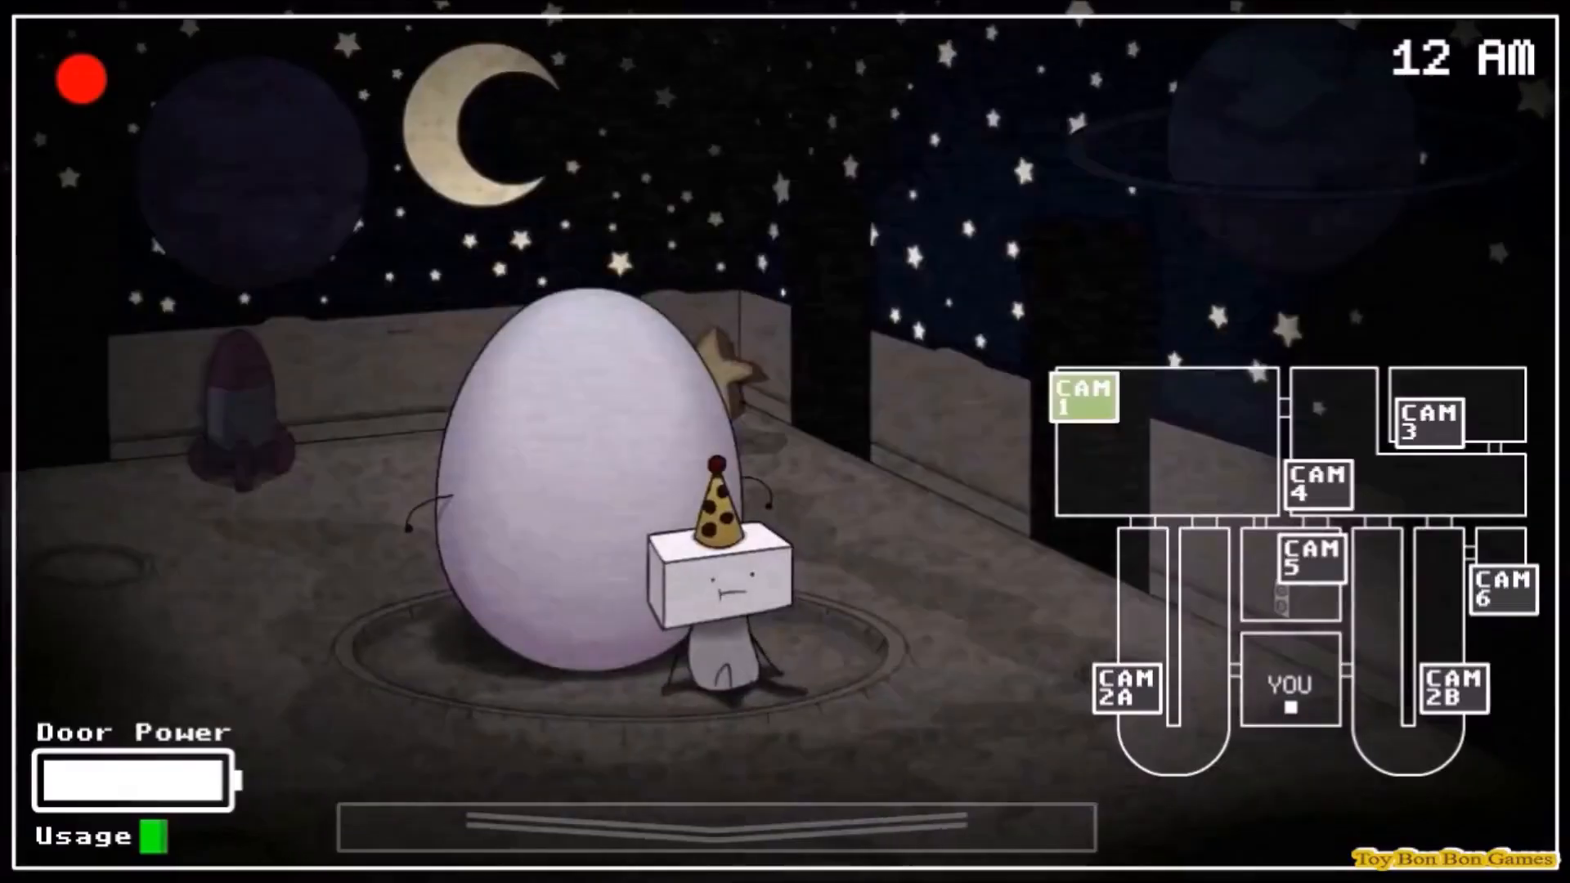
# Step: Drop the blue furry monster image into the document over the whiteboard
pyautogui.click(1314, 564)
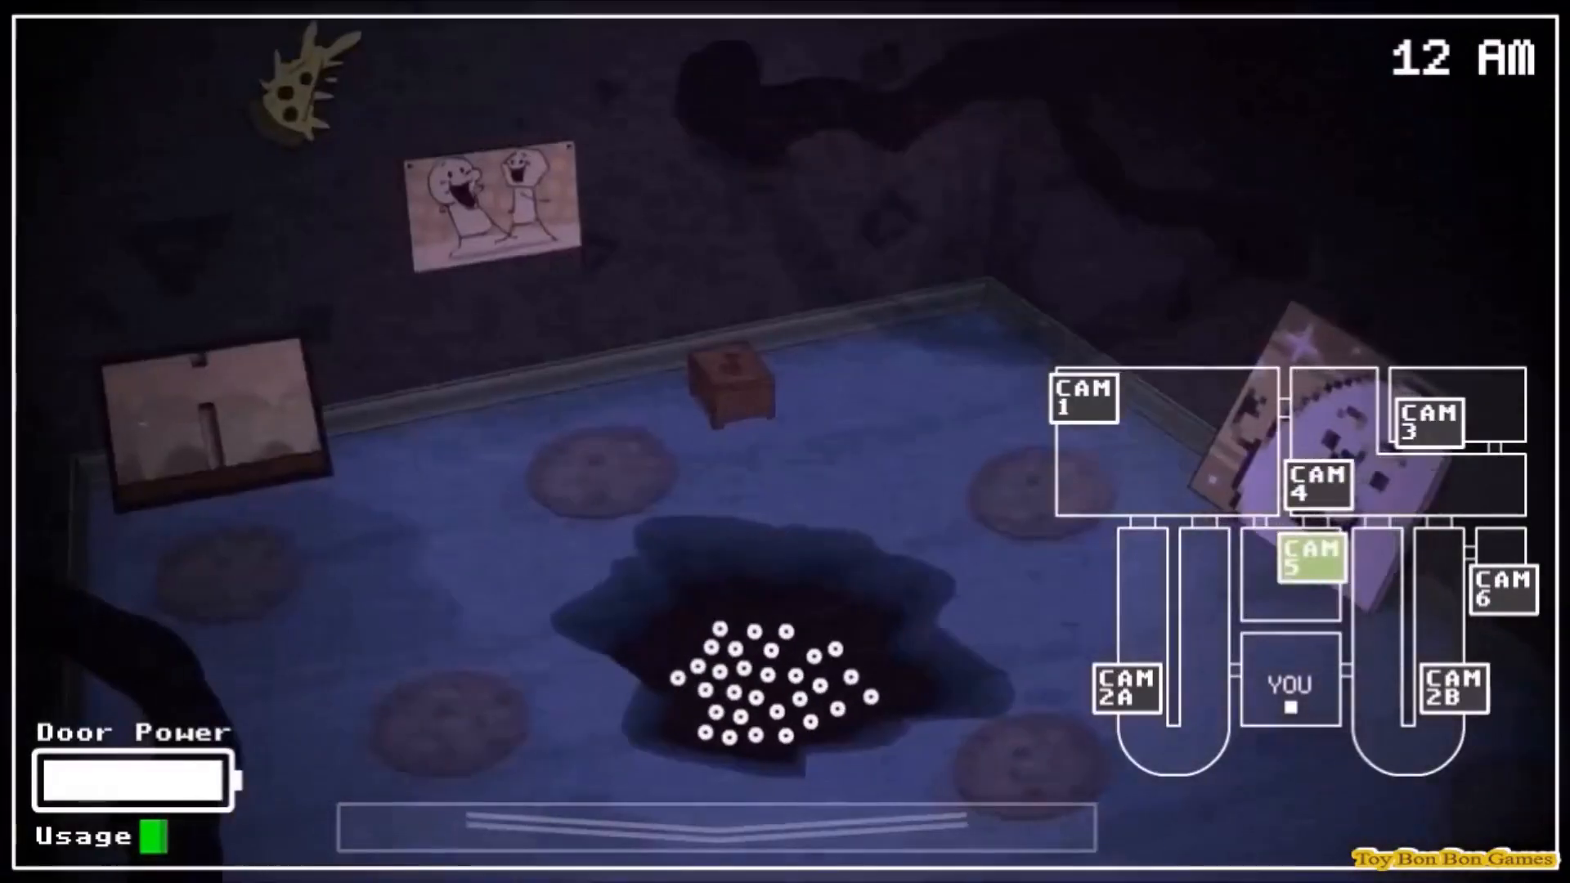
pyautogui.click(1125, 693)
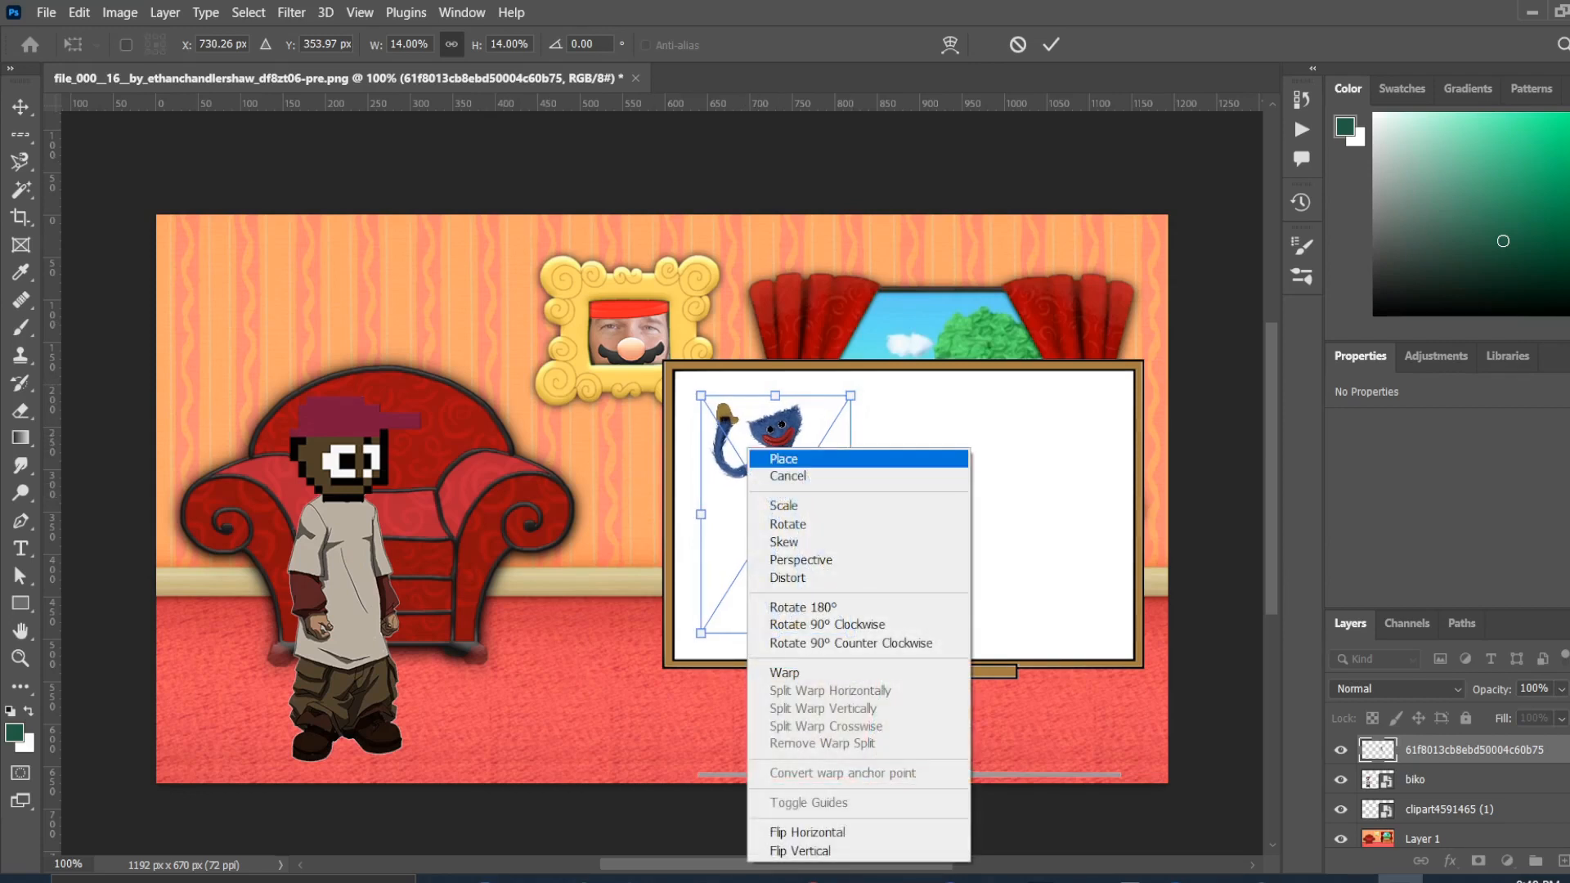
# Step: Place the monster picture, then erase the dark sliver left on the whiteboard
pyautogui.click(784, 458)
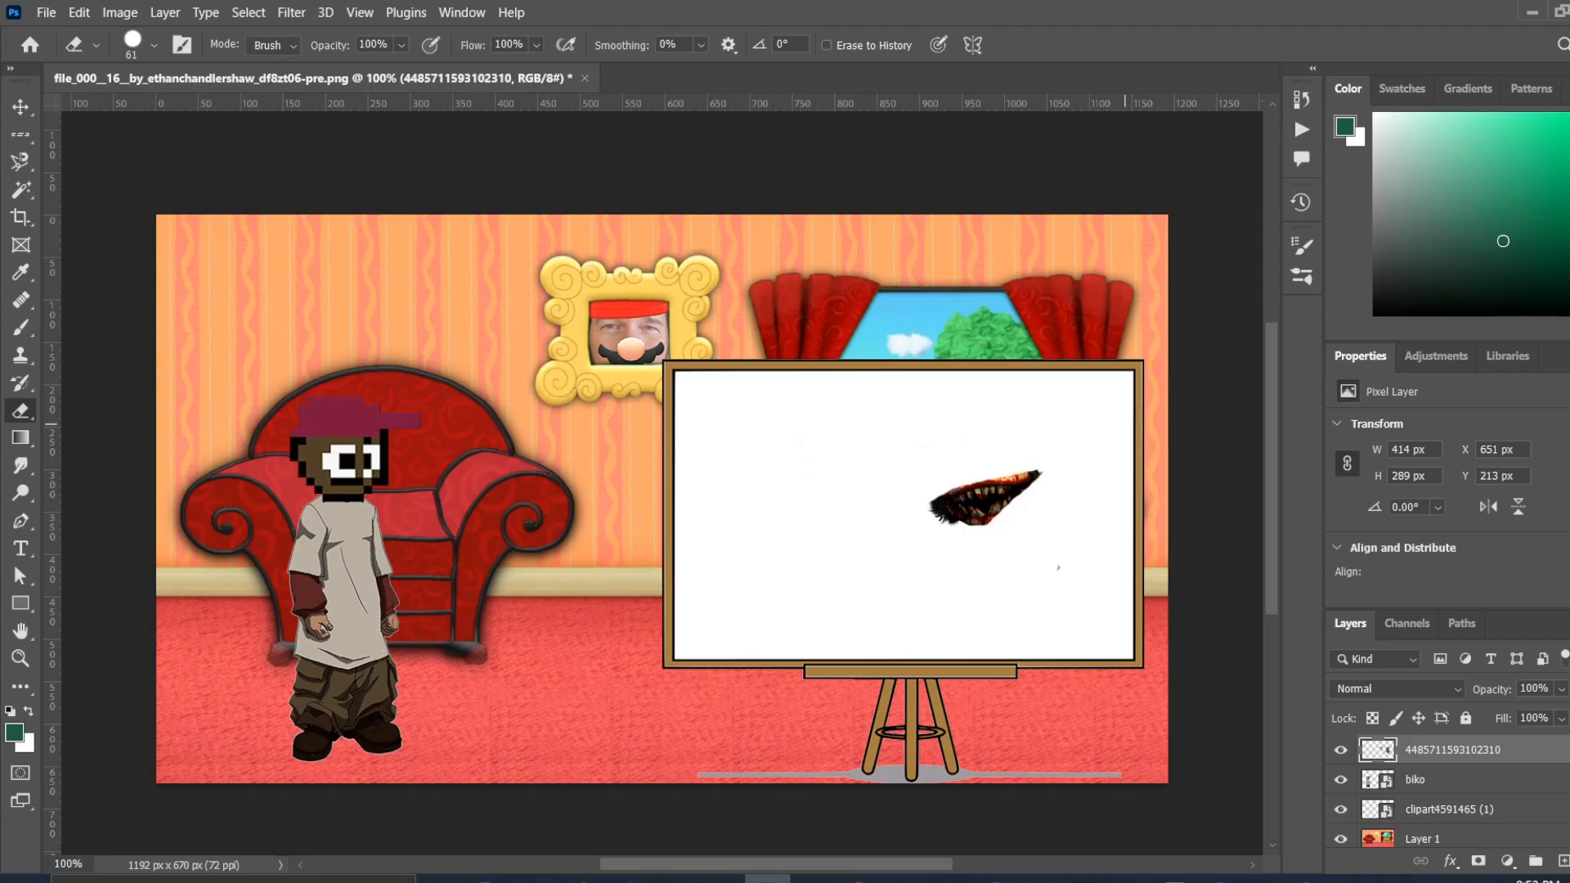
pyautogui.click(991, 491)
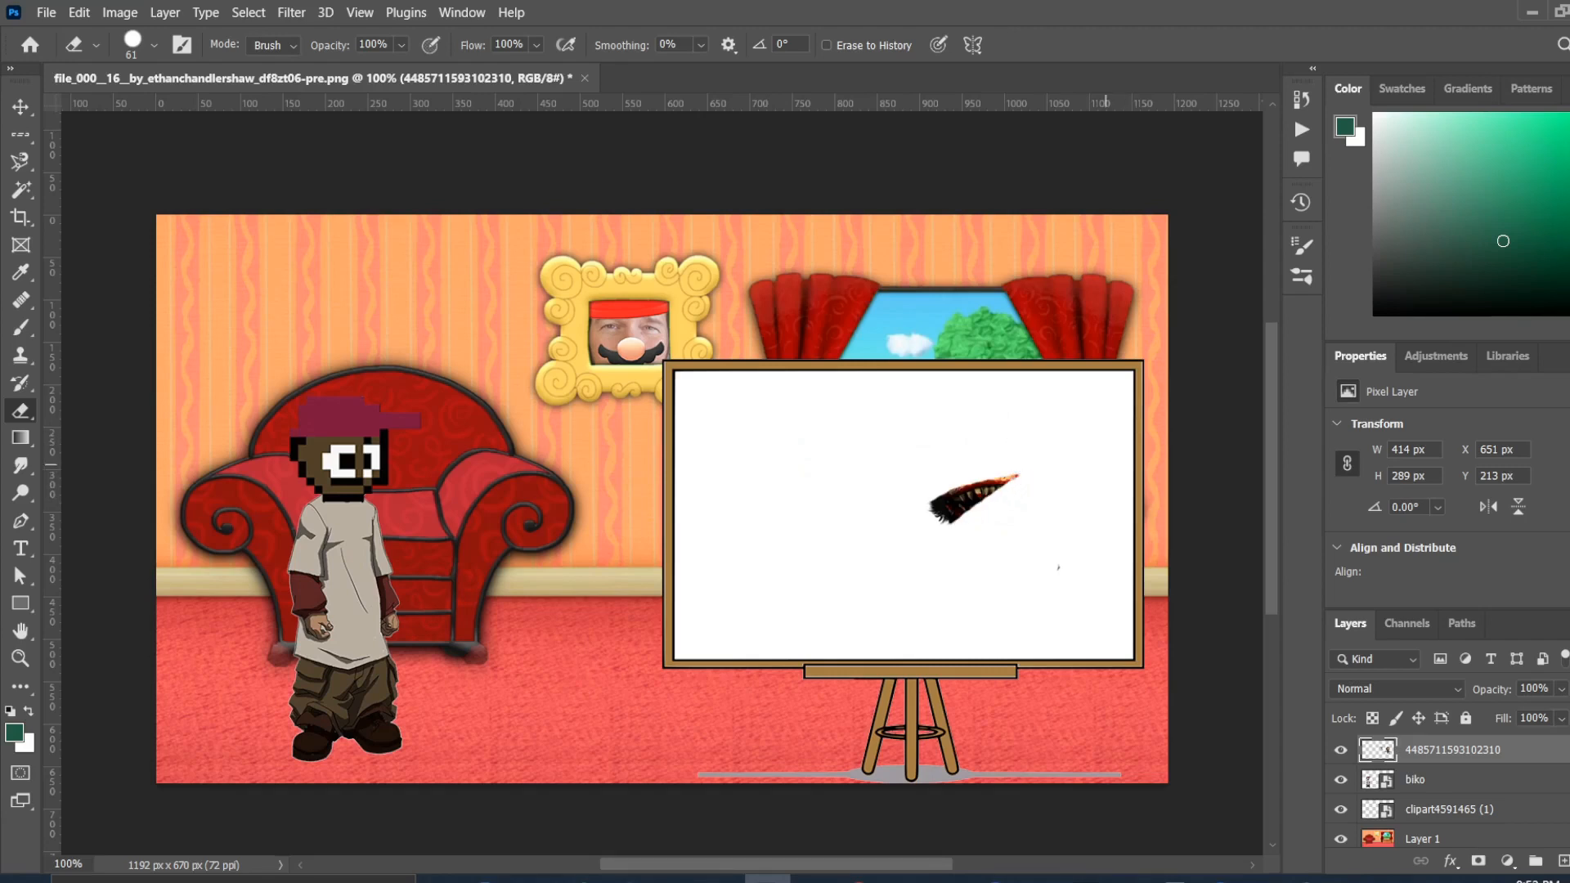
pyautogui.click(976, 497)
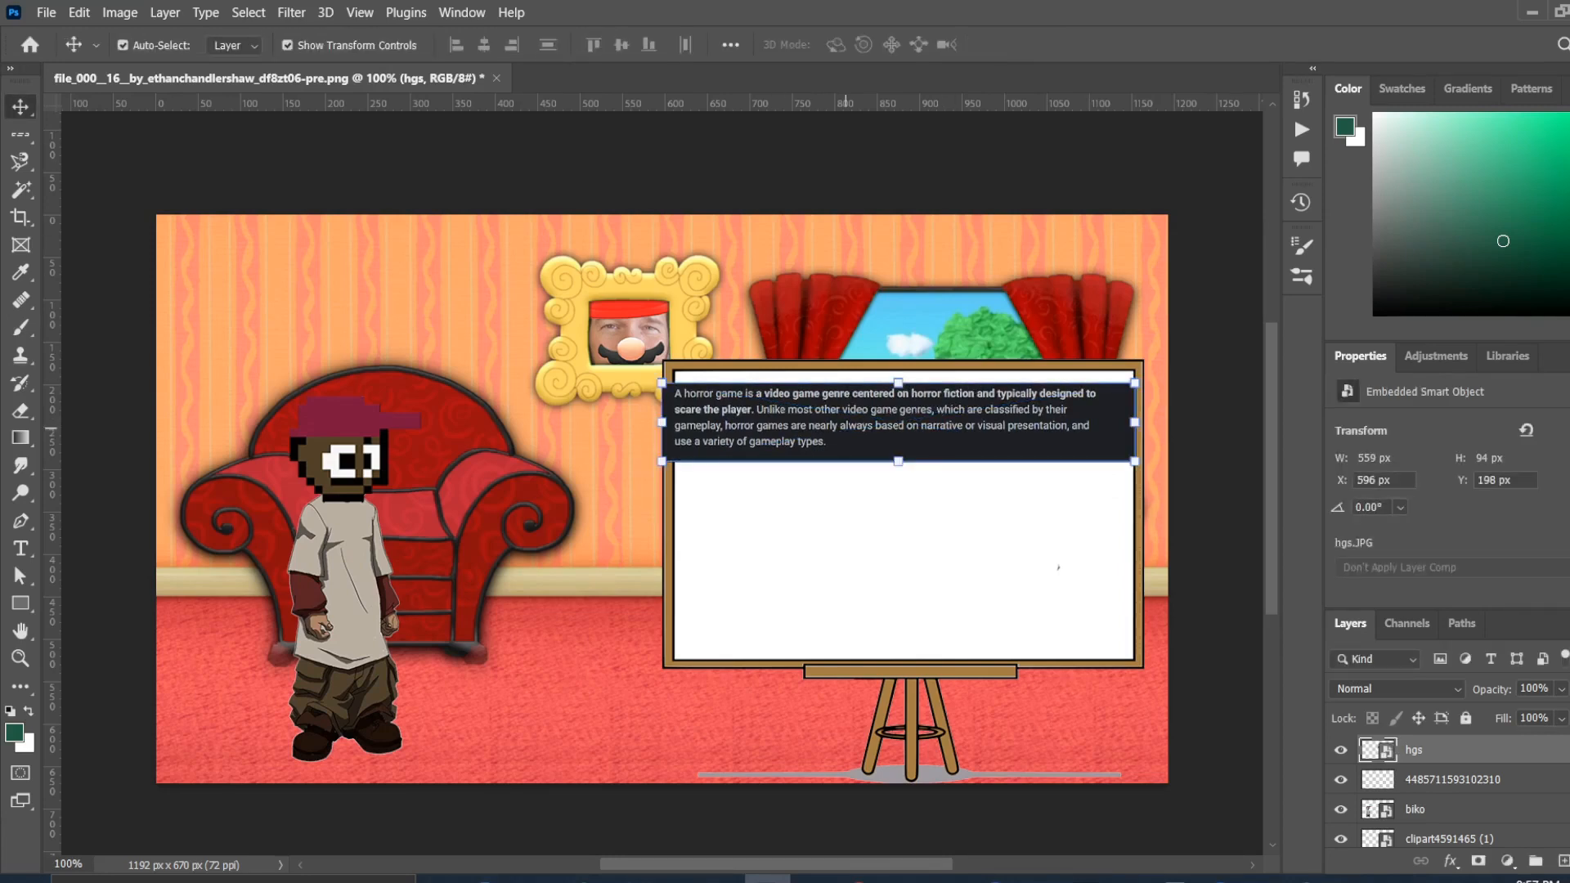
# Step: Remove the text and hgs layers so the whiteboard is ready for the store screenshot
pyautogui.click(1447, 833)
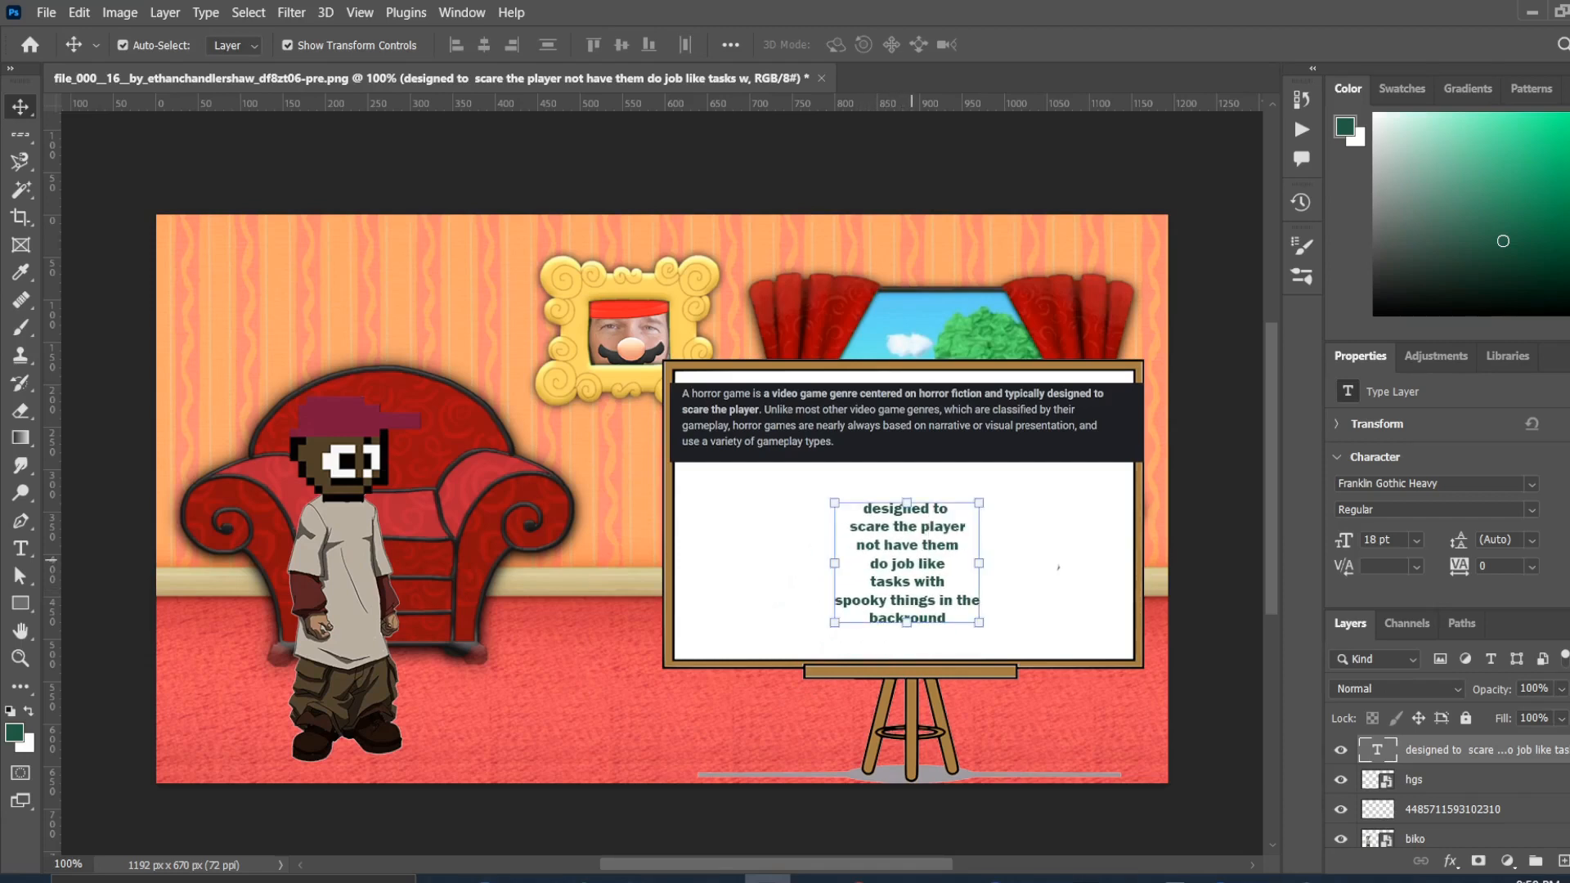
pyautogui.click(1449, 833)
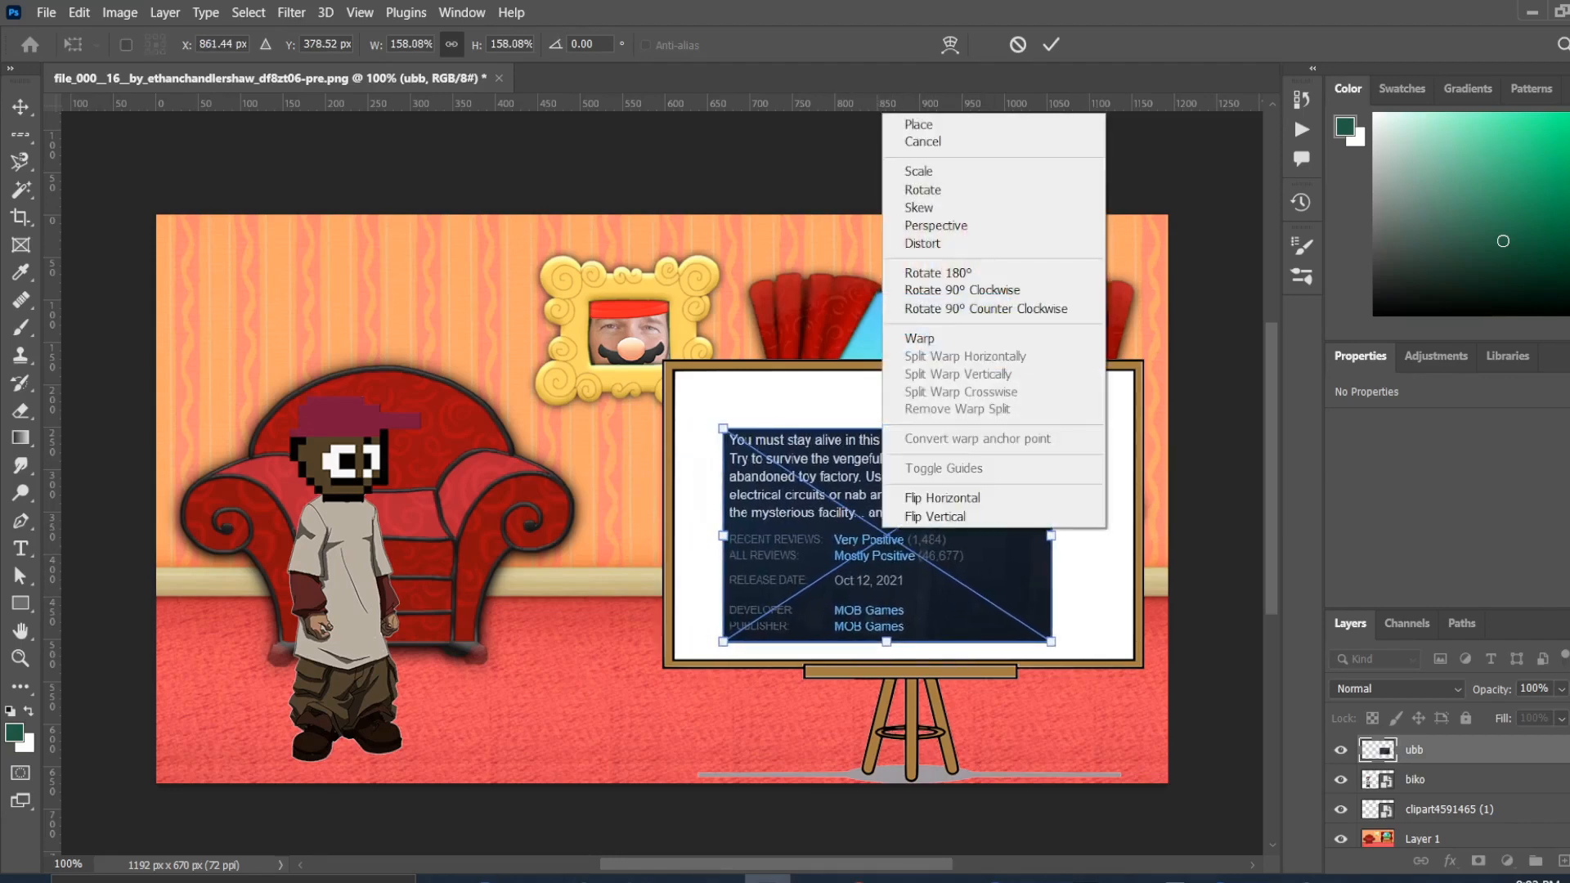
# Step: Place the store screenshot, then set dl.JPG onto the whiteboard's right half
pyautogui.click(917, 124)
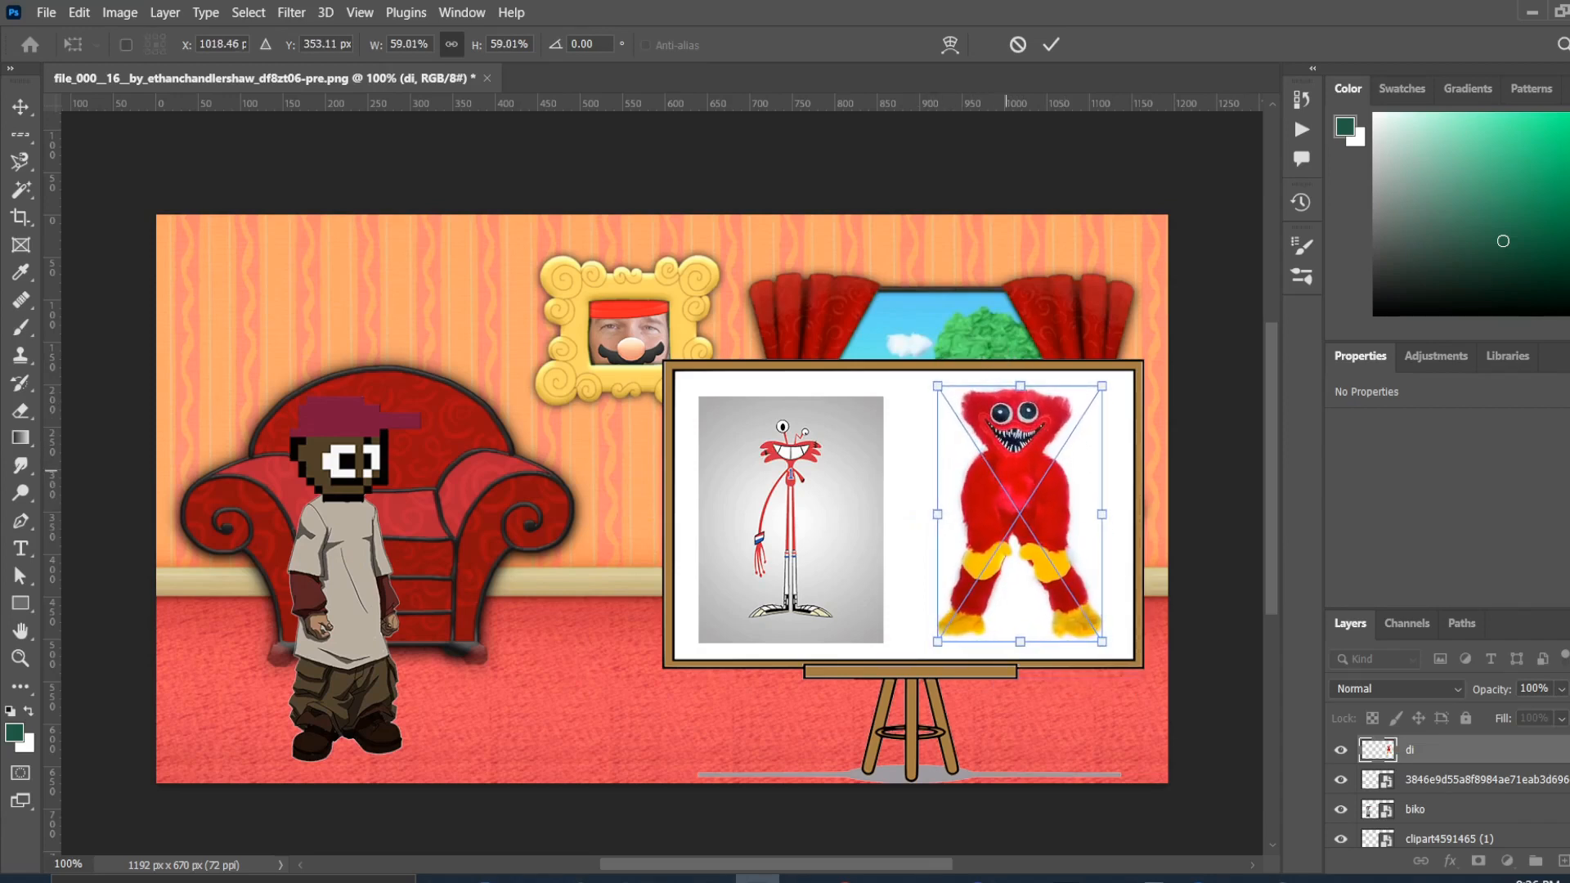
pyautogui.rightClick(1014, 520)
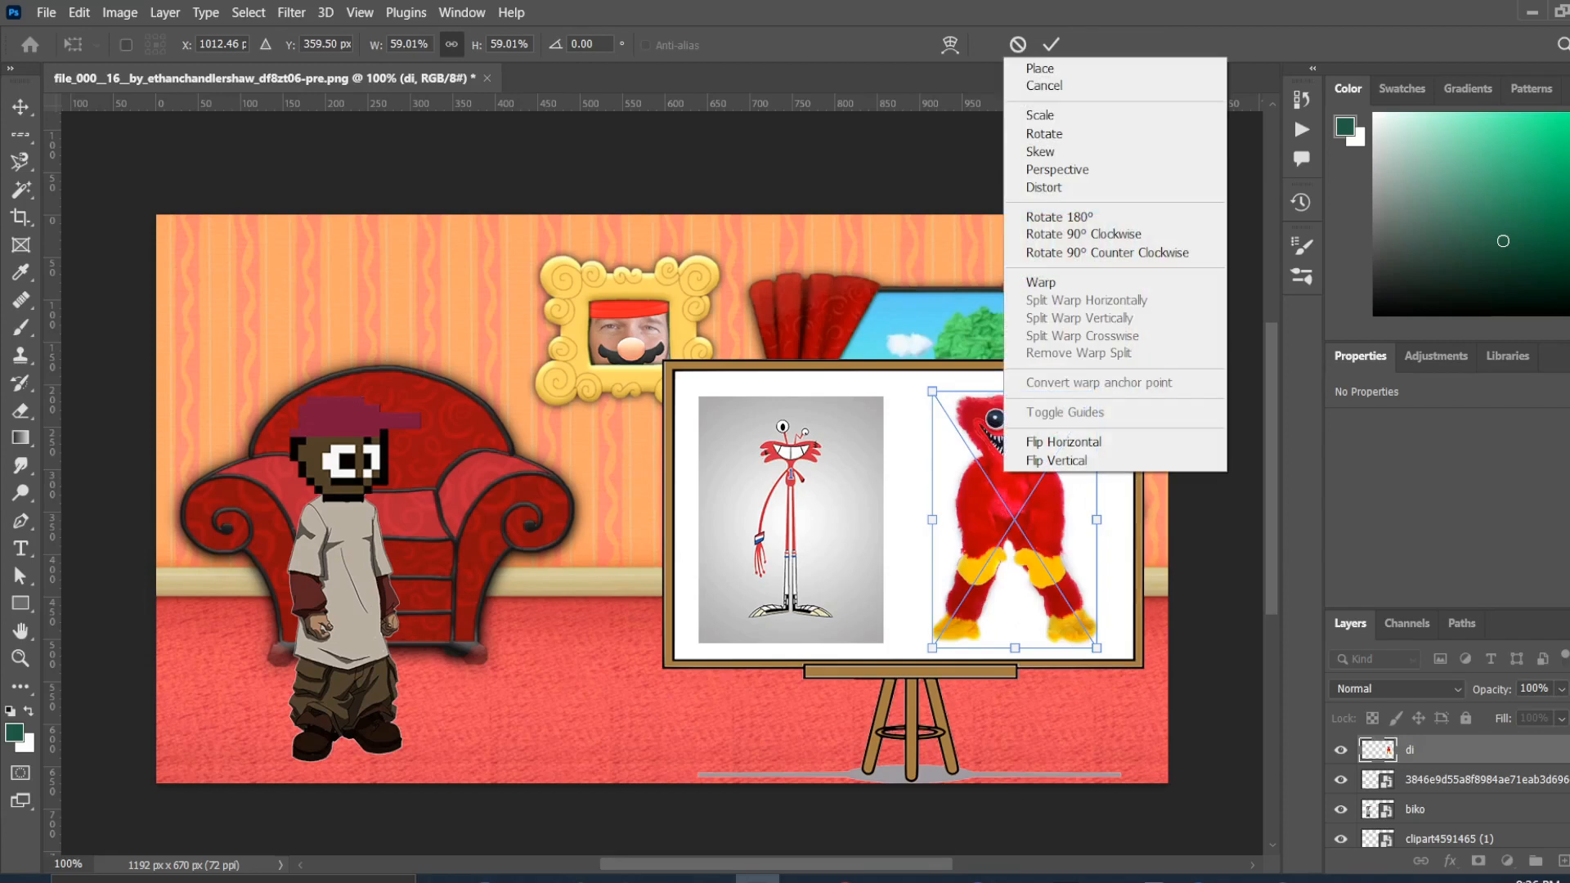
pyautogui.moveTo(1041, 68)
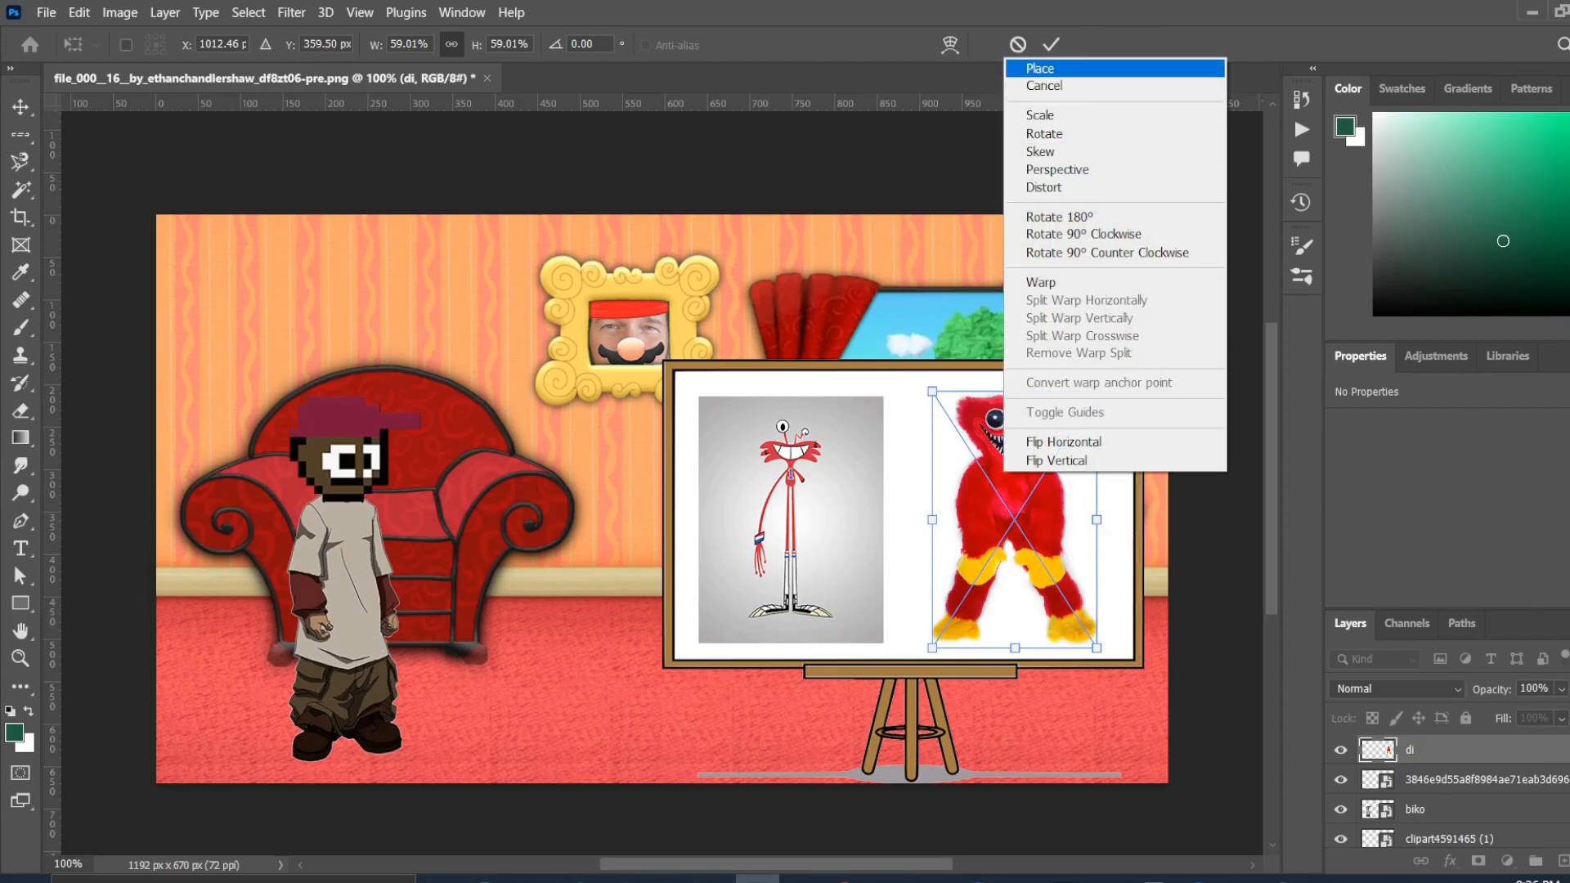
pyautogui.click(1050, 43)
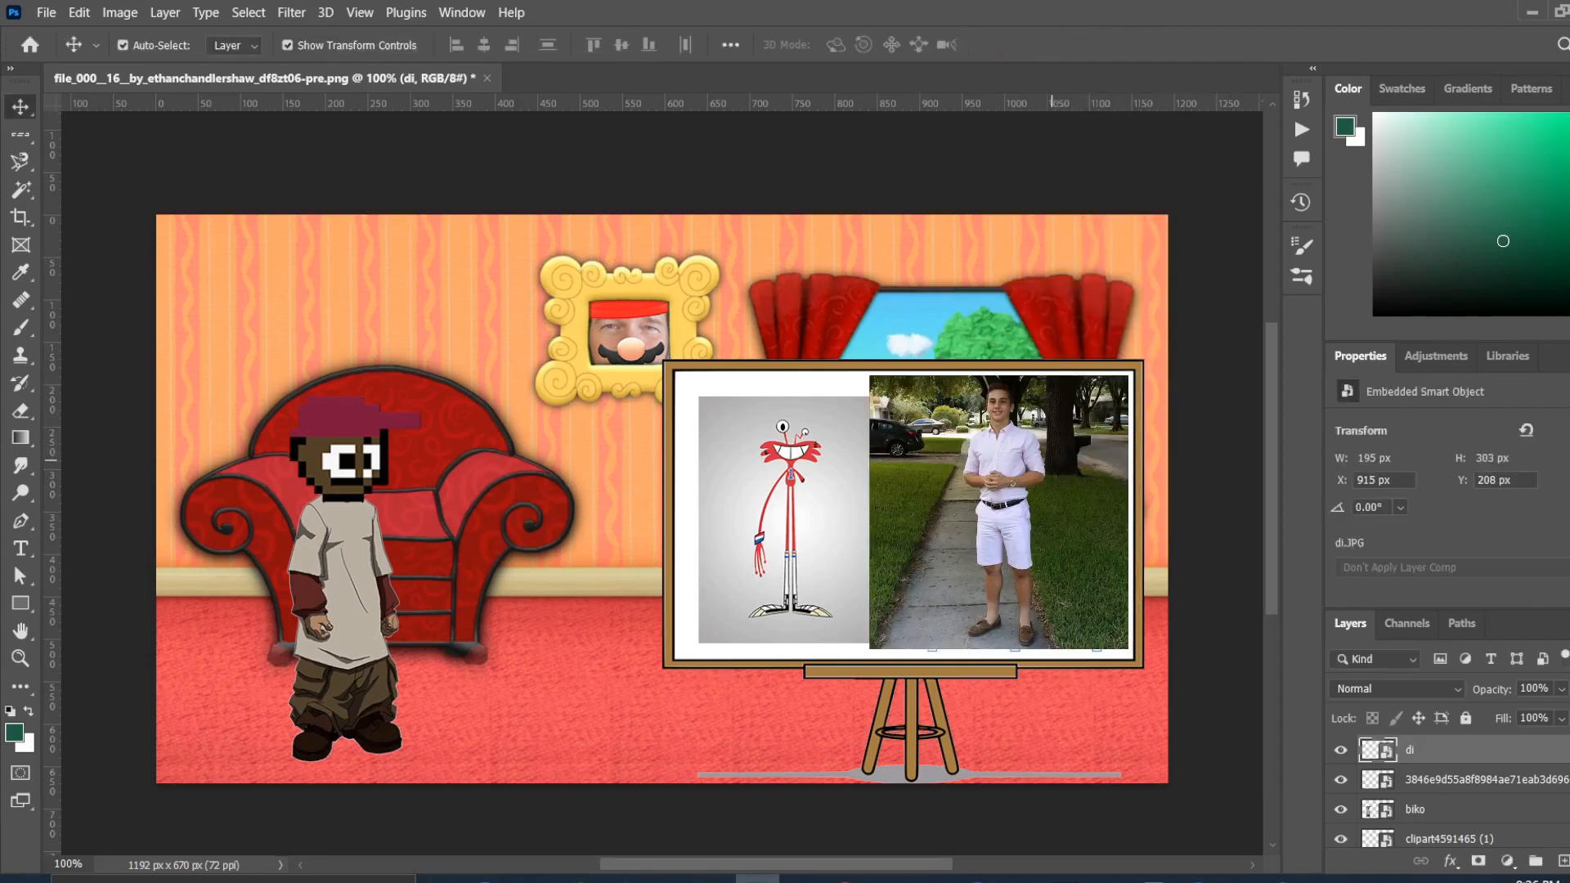